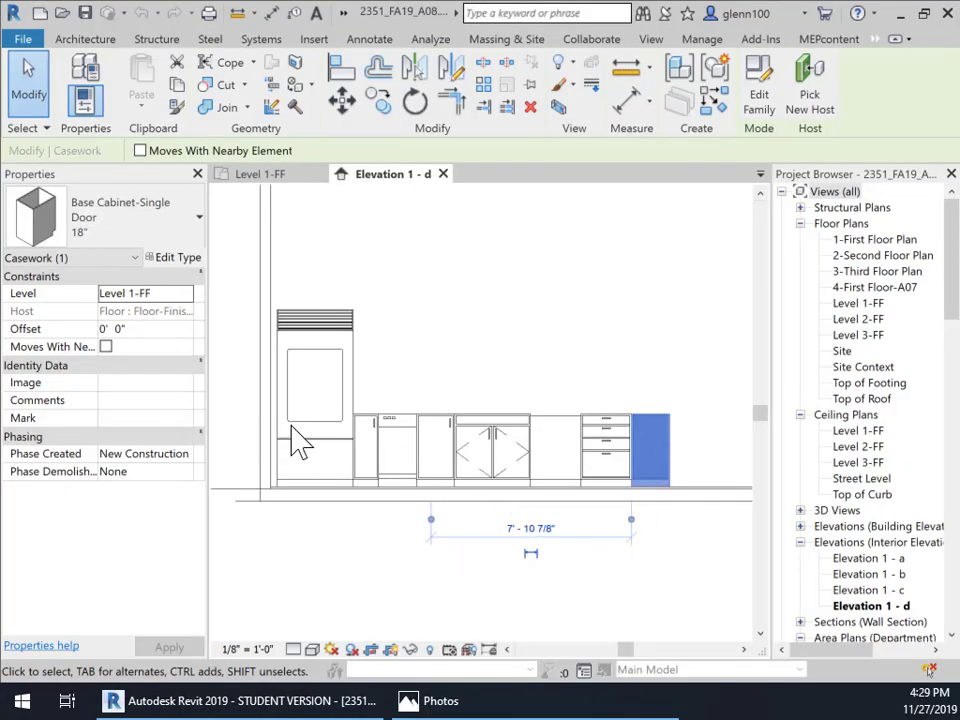
mouse_move(690, 458)
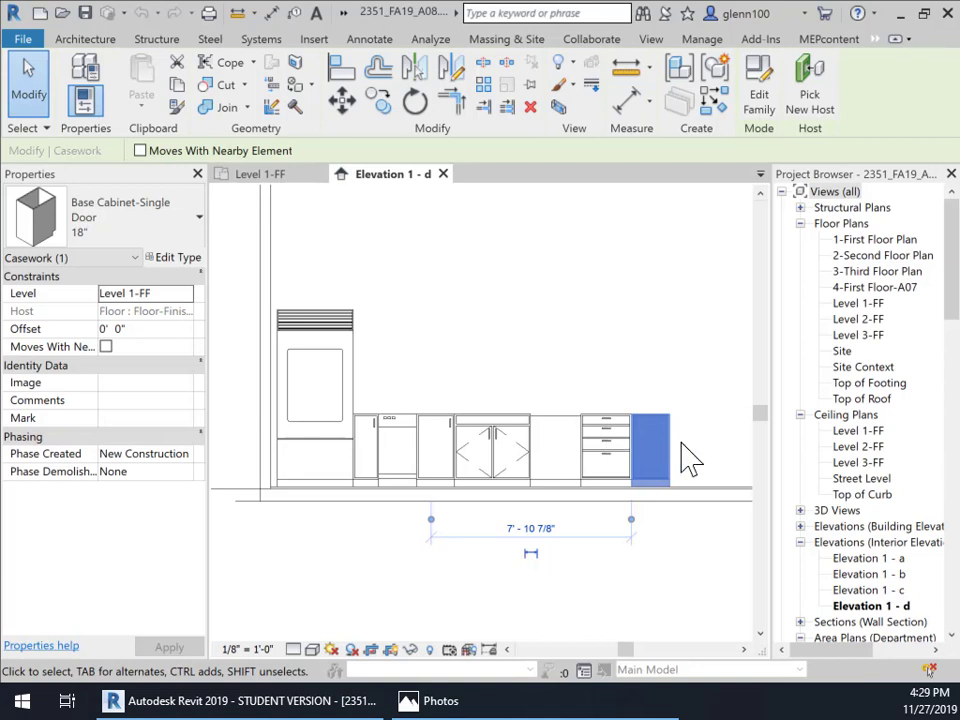
mouse_move(405, 450)
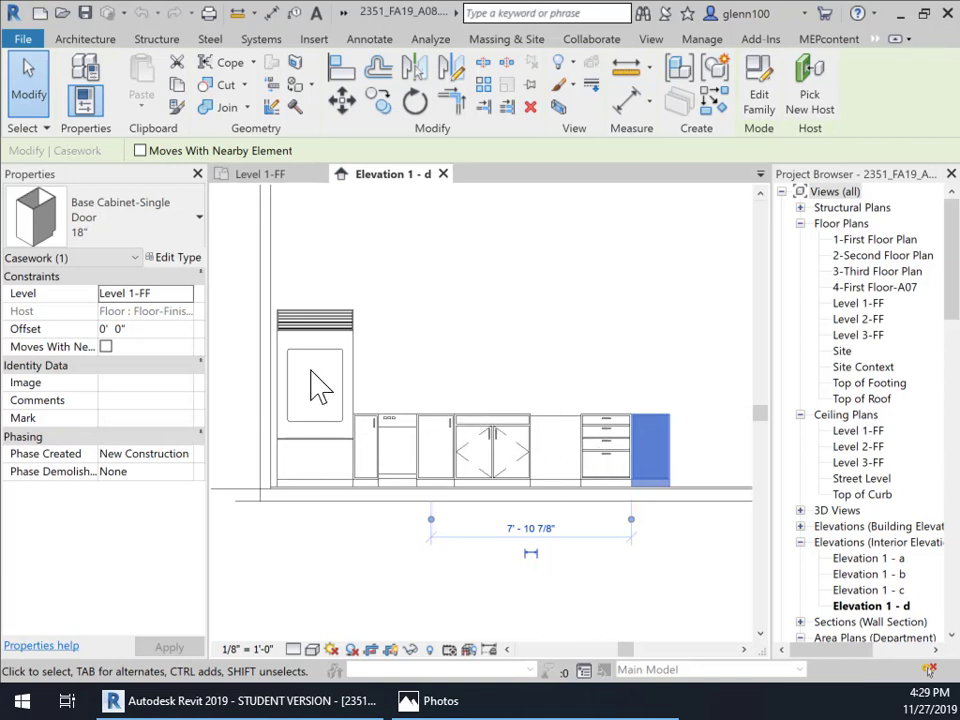
Select the 18-inch single-door end cabinet in the kitchen cabinet run.
click(315, 385)
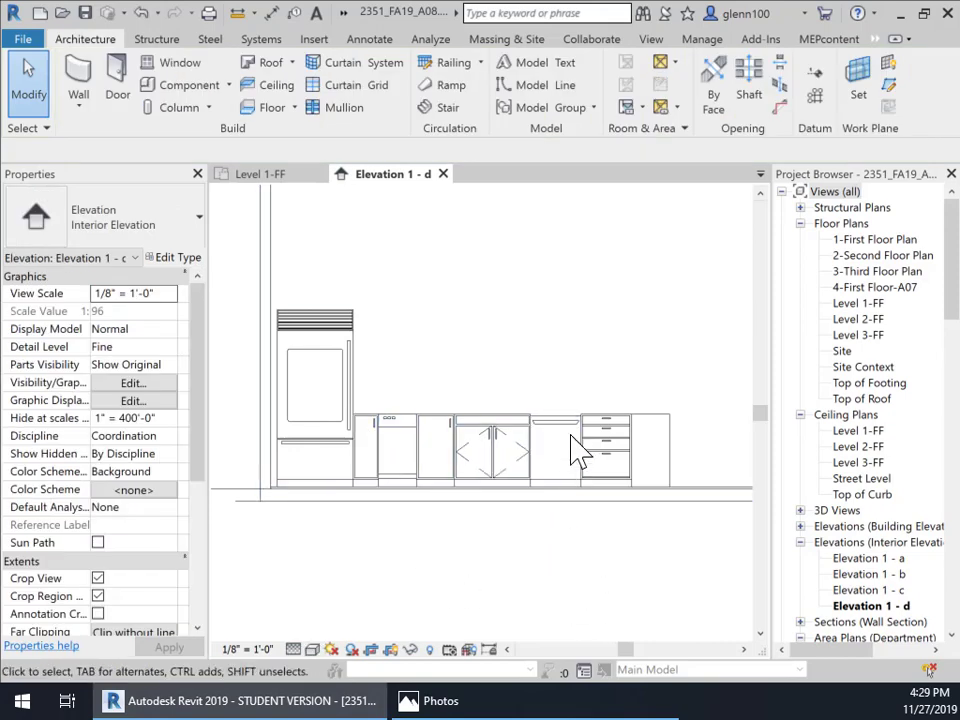
click(555, 440)
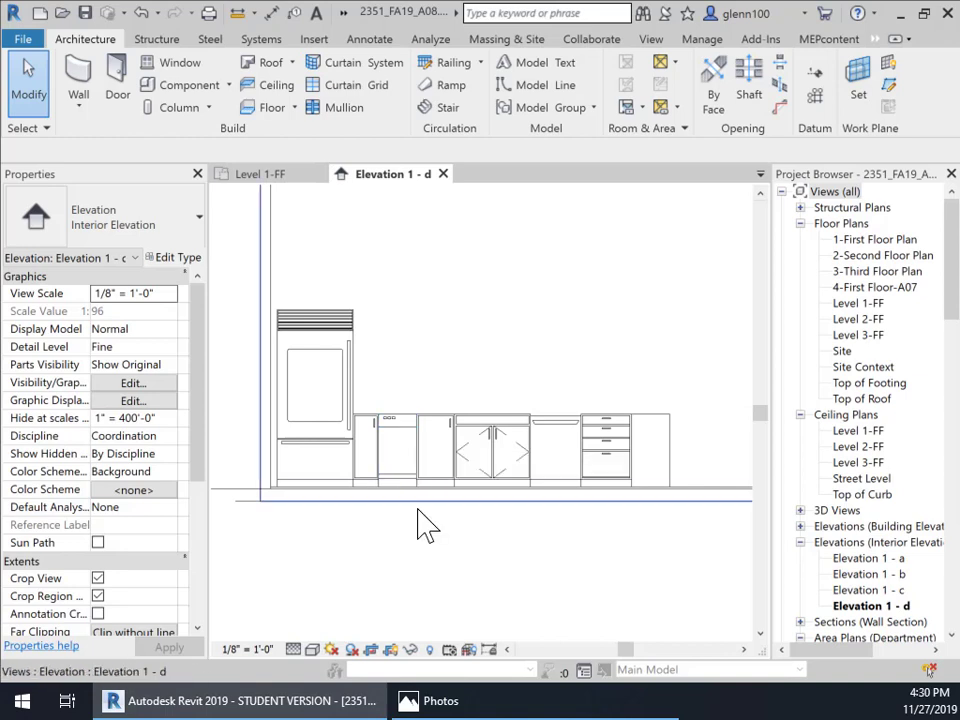
mouse_move(432, 440)
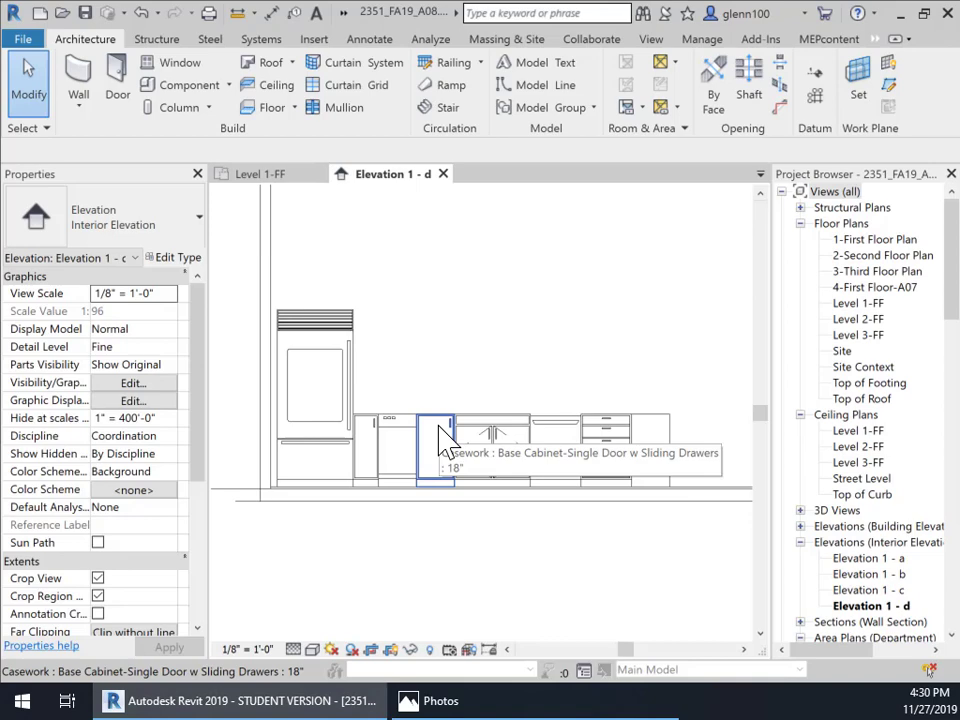
click(435, 450)
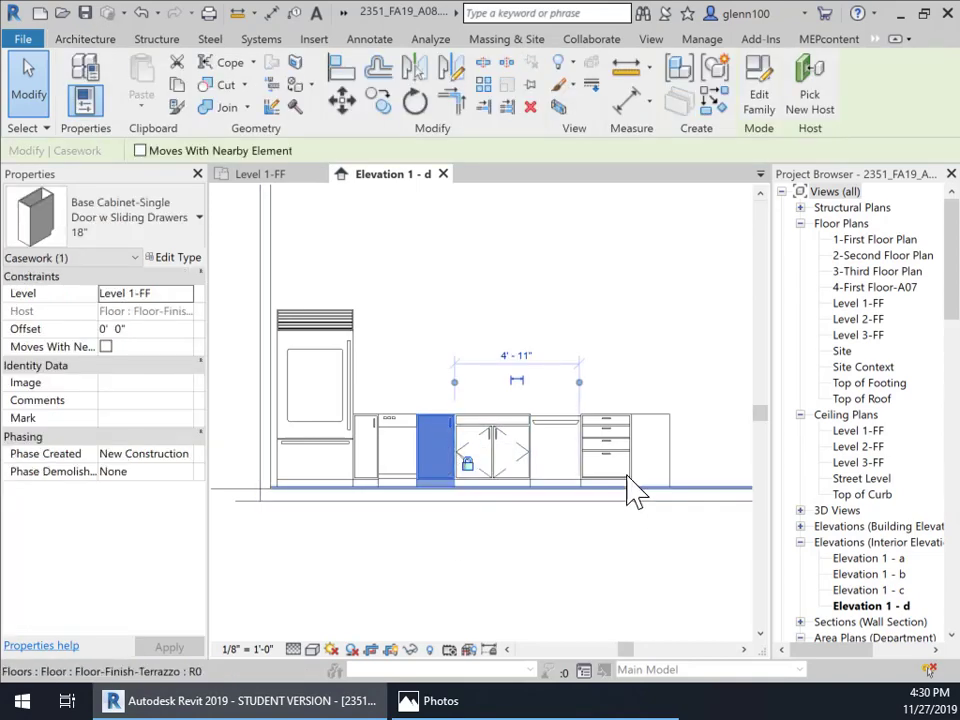
click(650, 450)
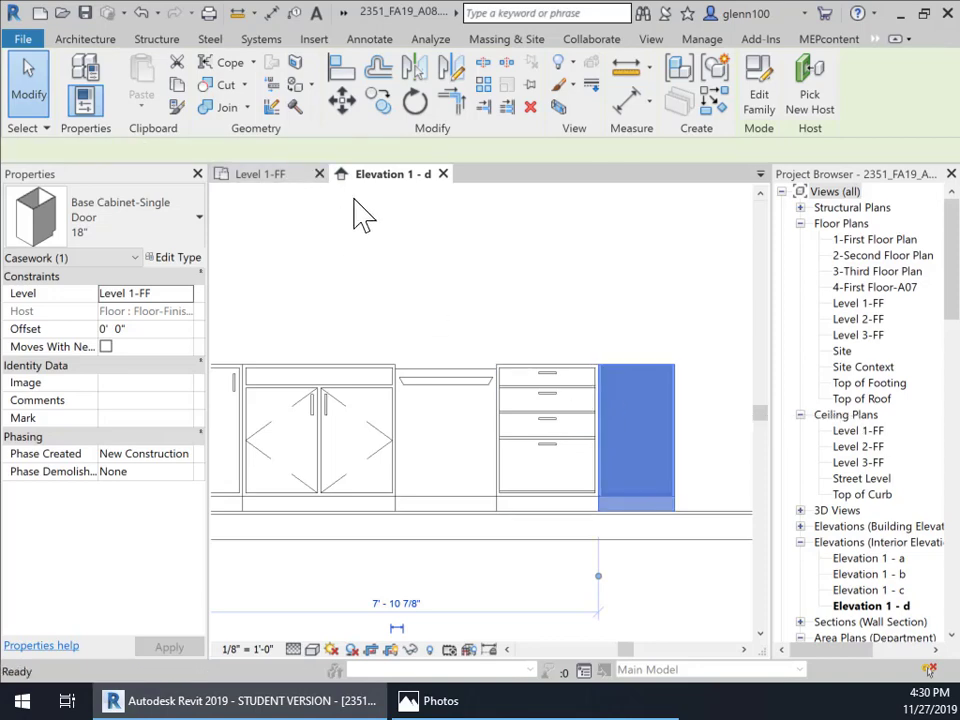
In Level 1-FF, rotate the end cabinet and snap its corner to the wall endpoint.
click(259, 173)
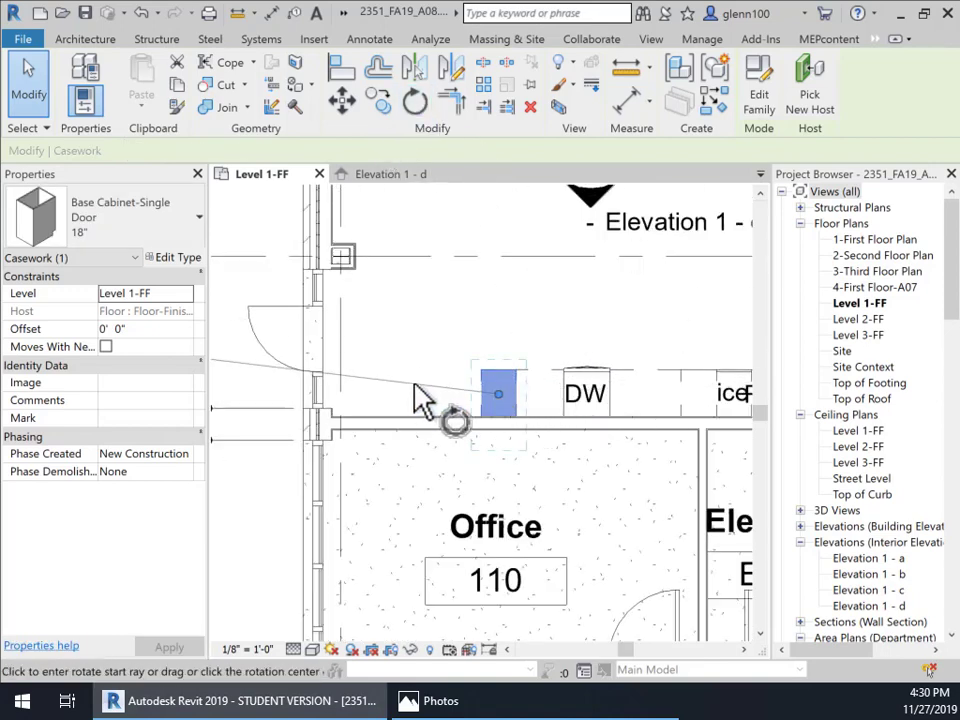
click(414, 100)
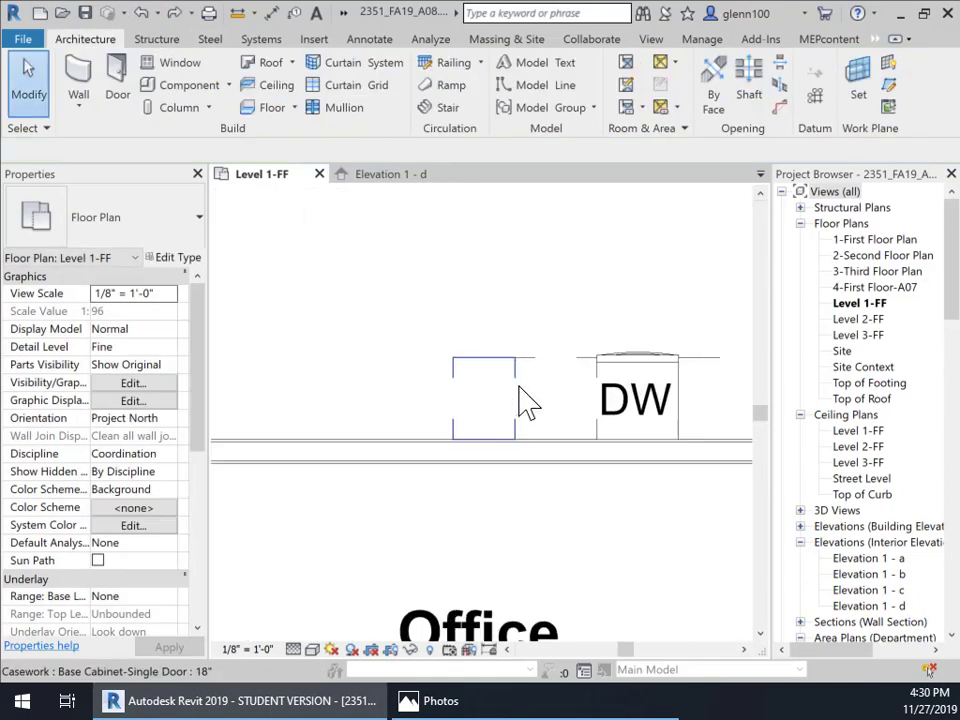
click(484, 398)
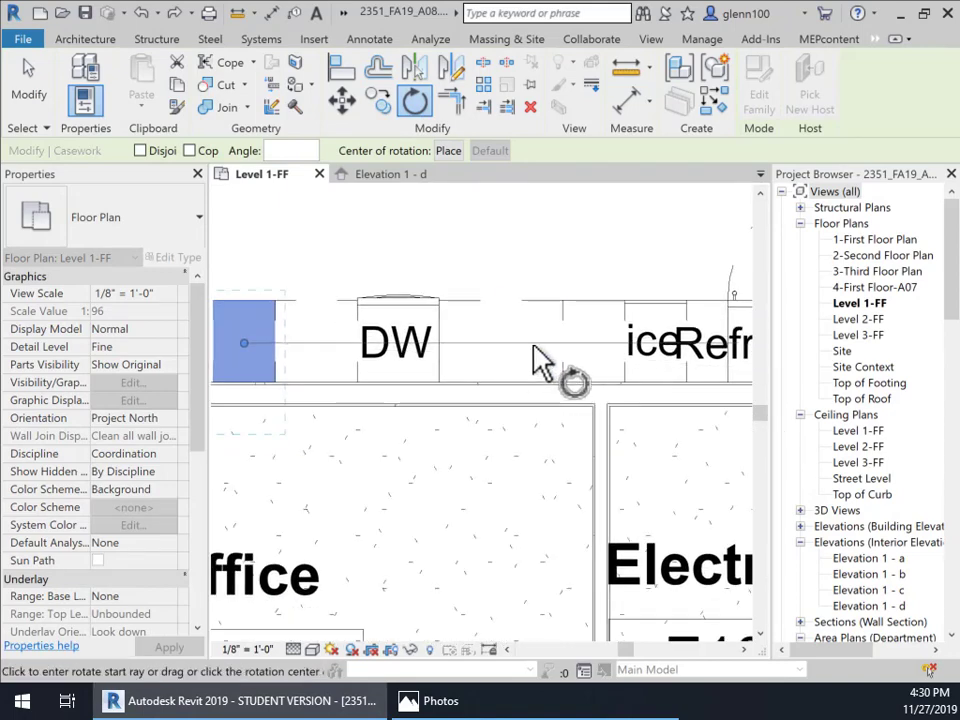
mouse_move(560, 350)
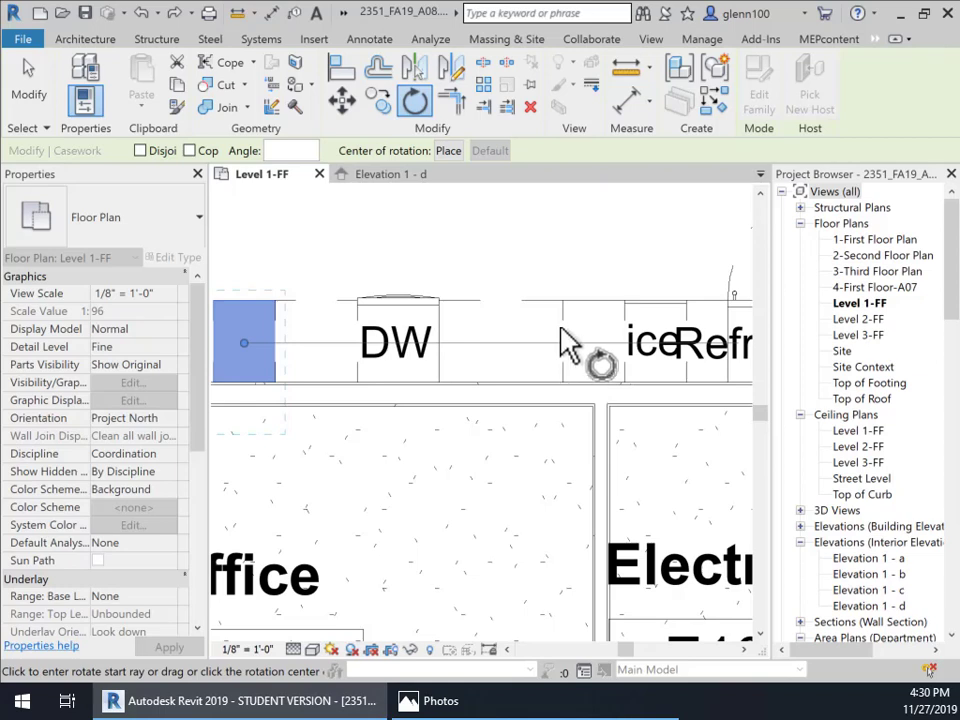
mouse_move(560, 370)
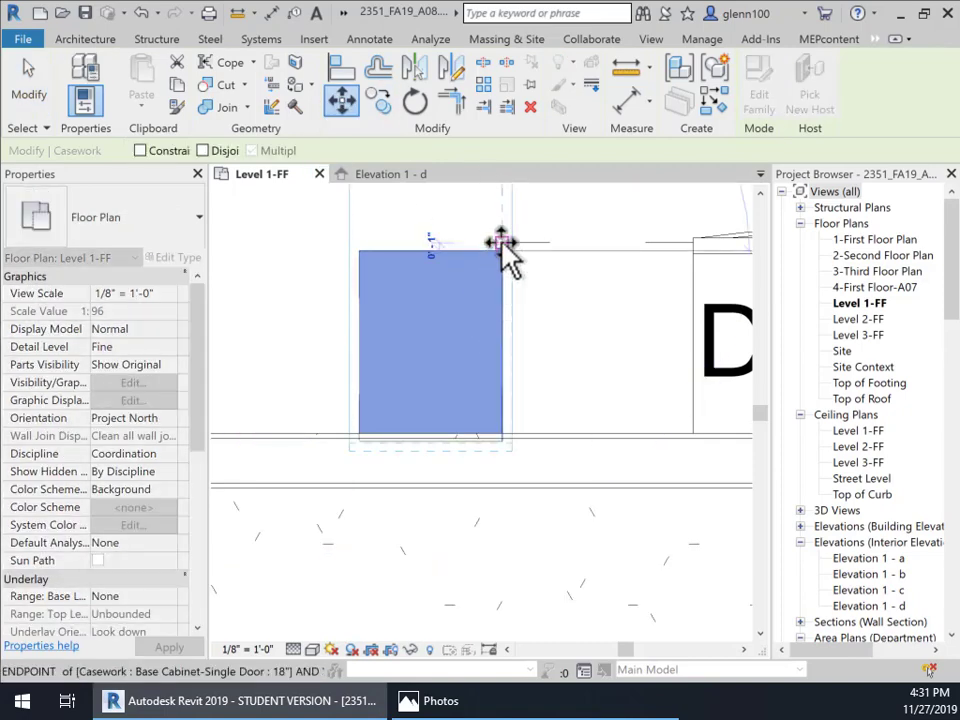
click(500, 243)
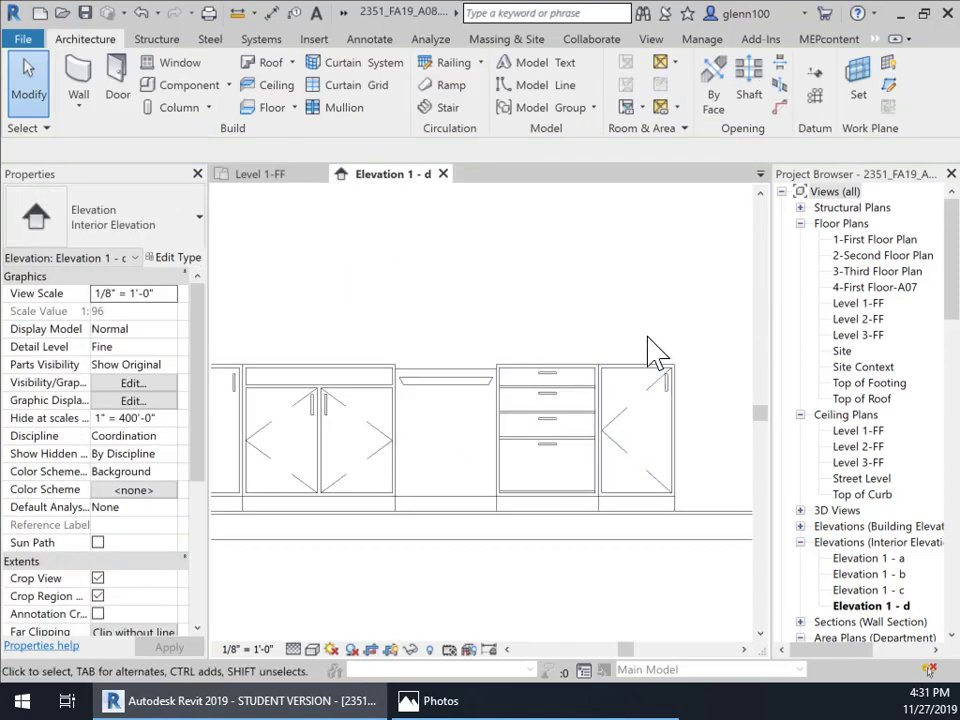
Select the end base cabinet in Elevation 1 - d to review its door.
click(645, 375)
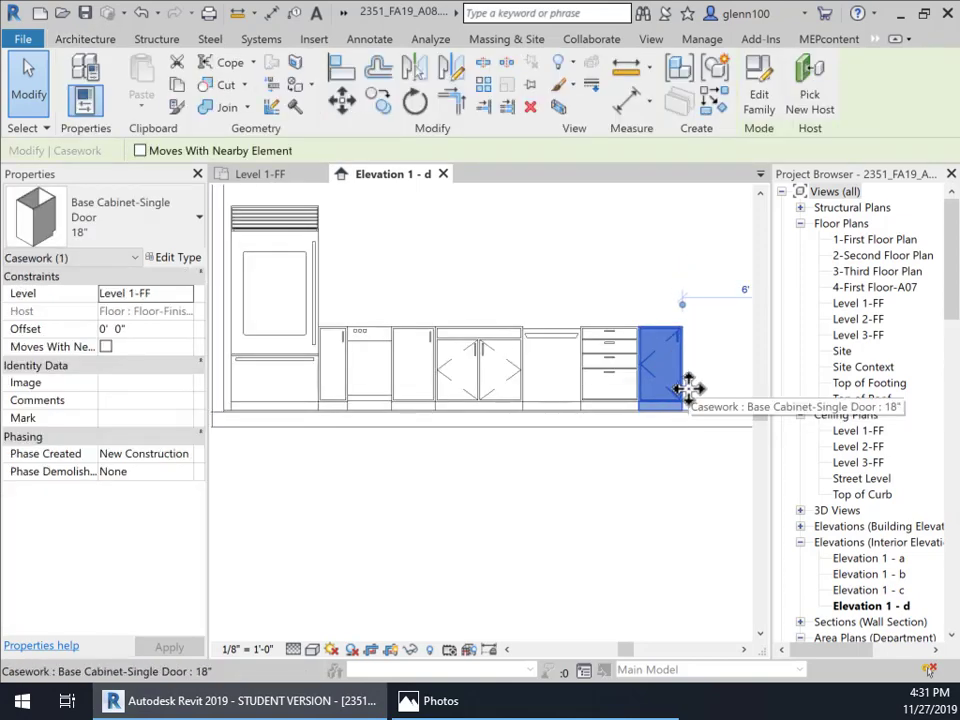
mouse_move(665, 400)
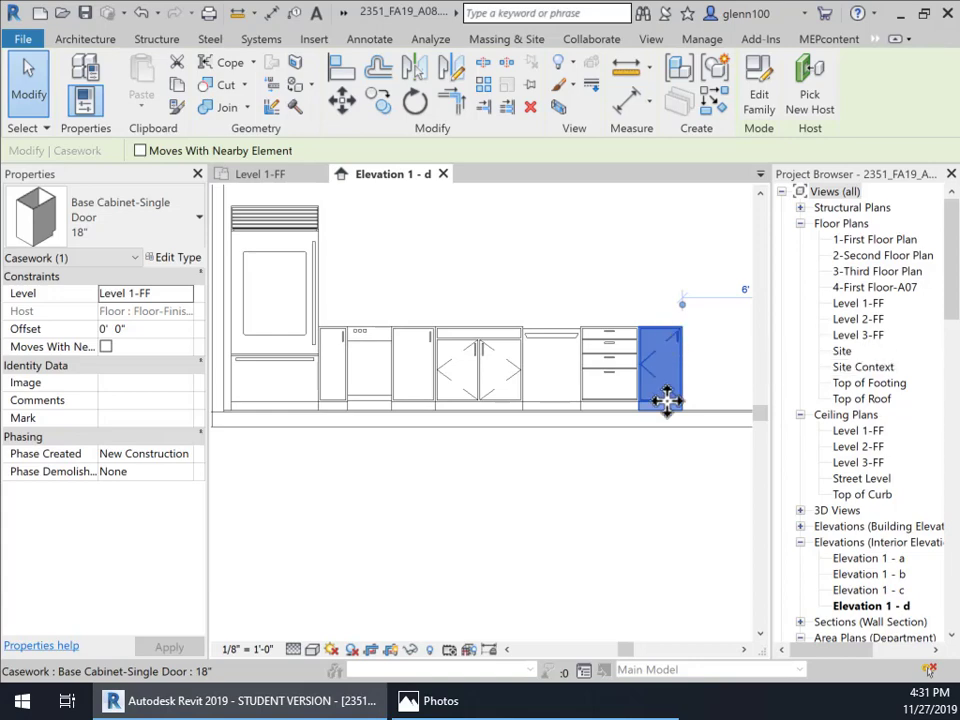
Flip the end cabinet's door hand in Level 1-FF and recheck Elevation 1 - d.
click(259, 173)
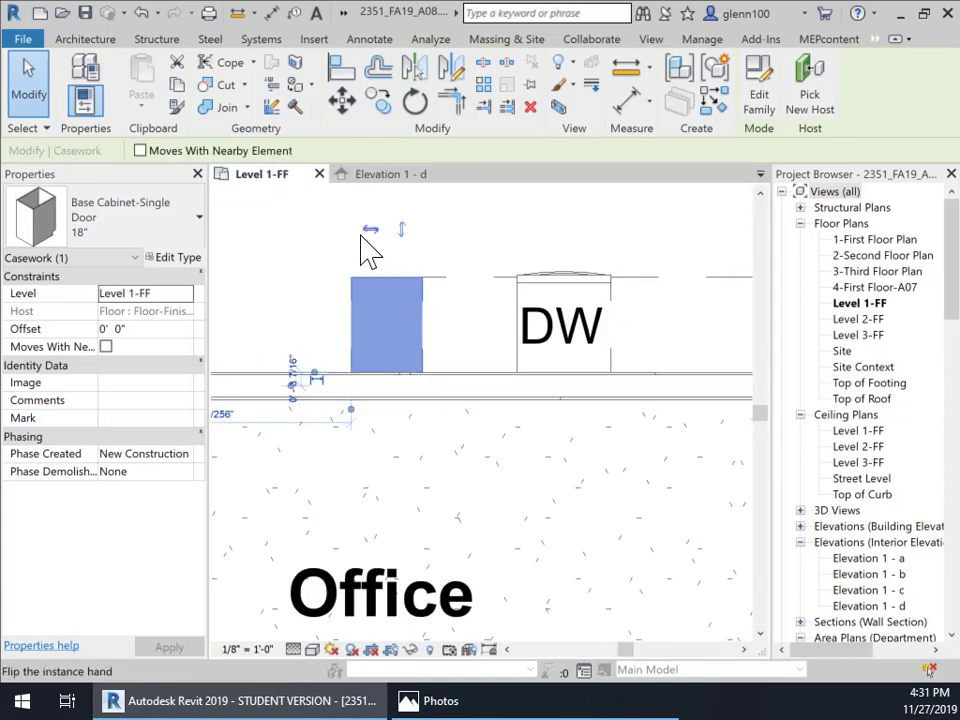
mouse_move(372, 240)
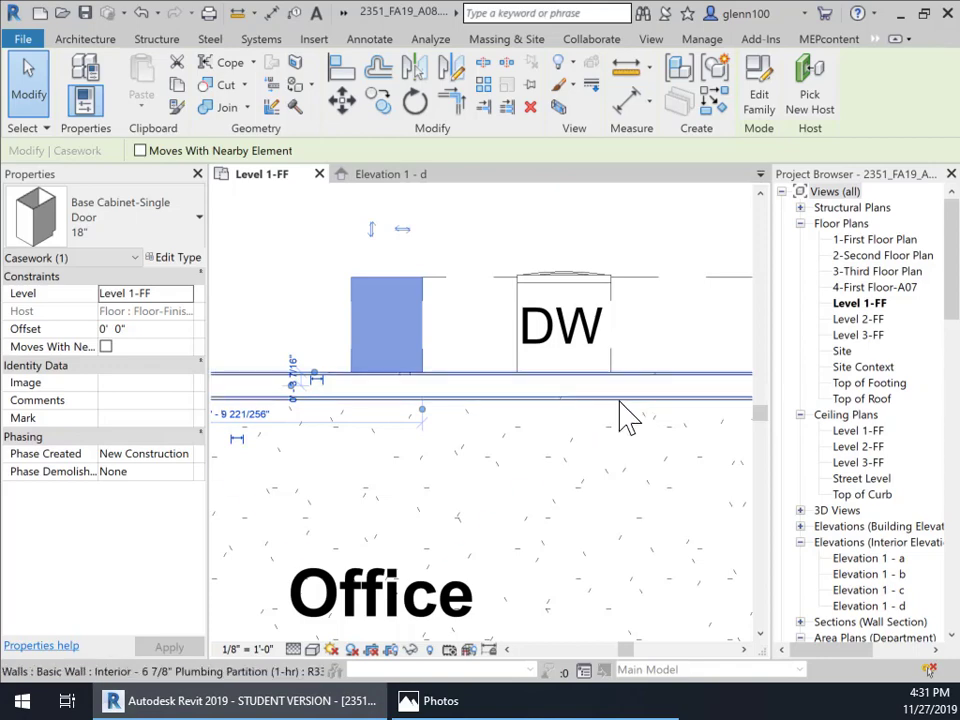
click(390, 173)
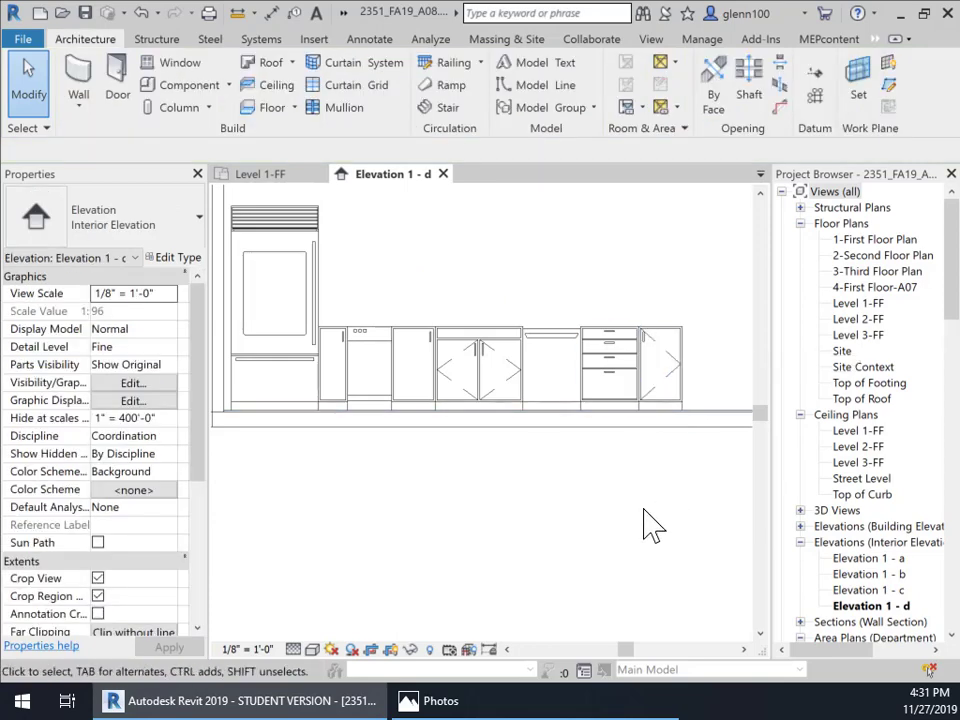
Zoom out to view the whole kitchen elevation and return to Level 1-FF.
click(660, 370)
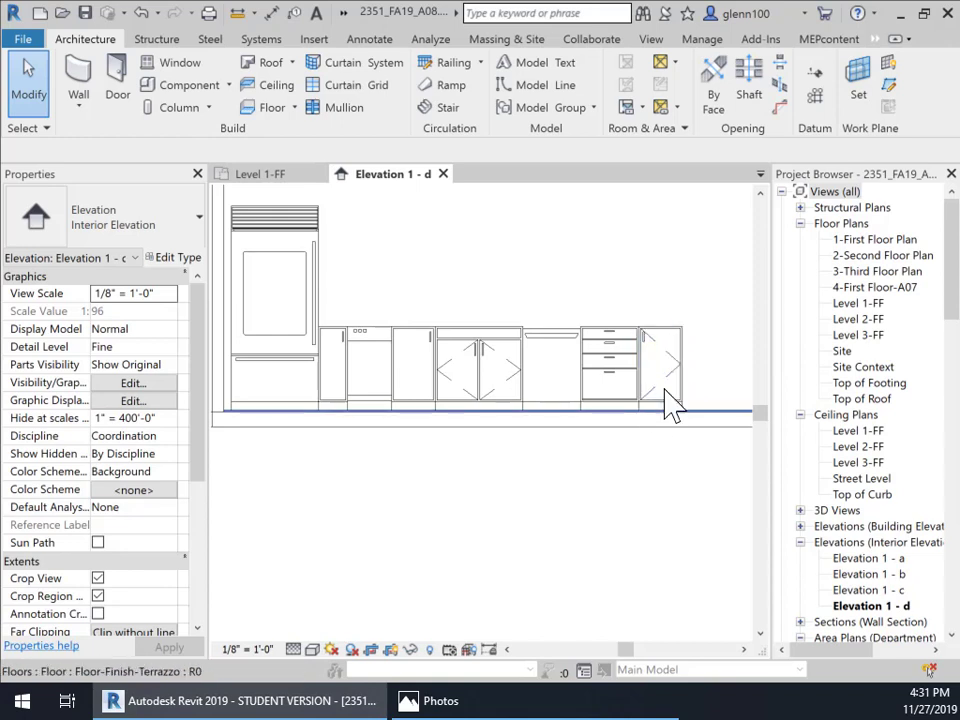
click(650, 365)
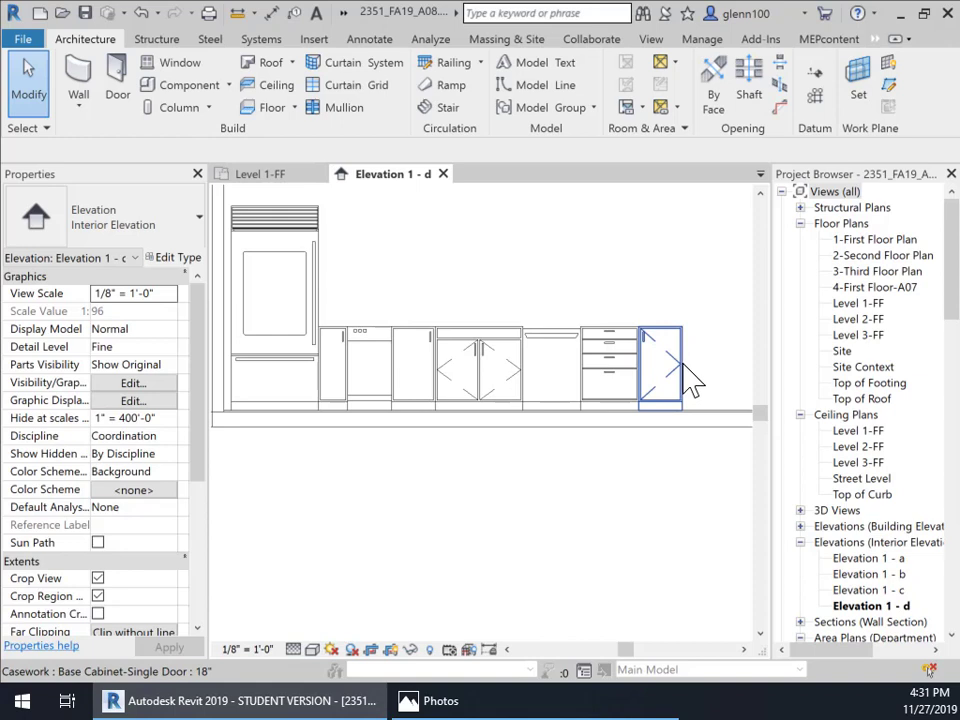
mouse_move(688, 382)
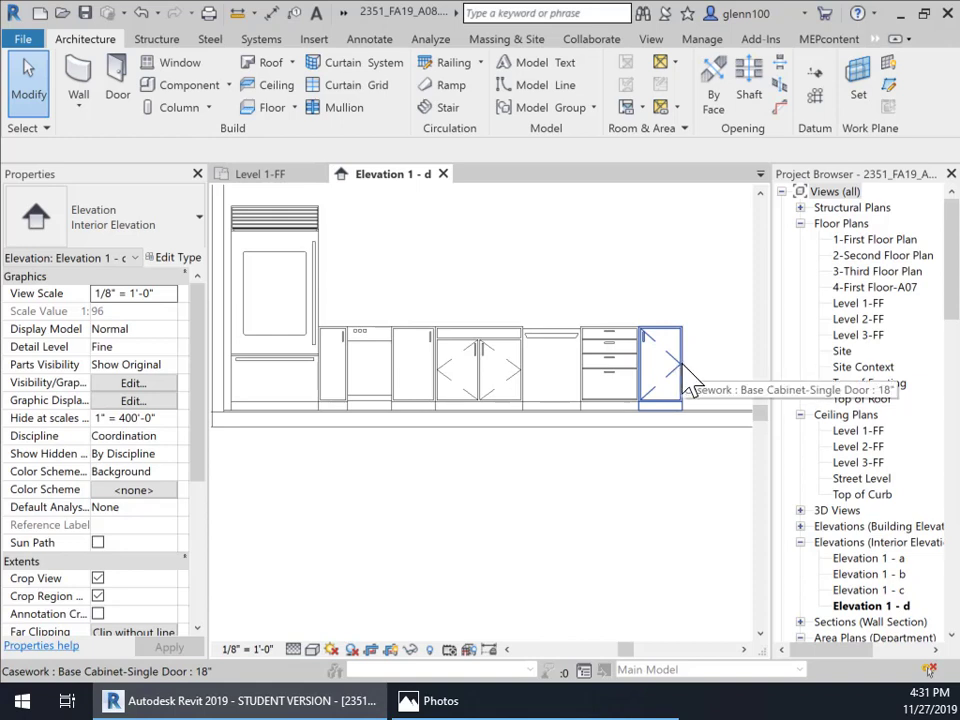
mouse_move(652, 410)
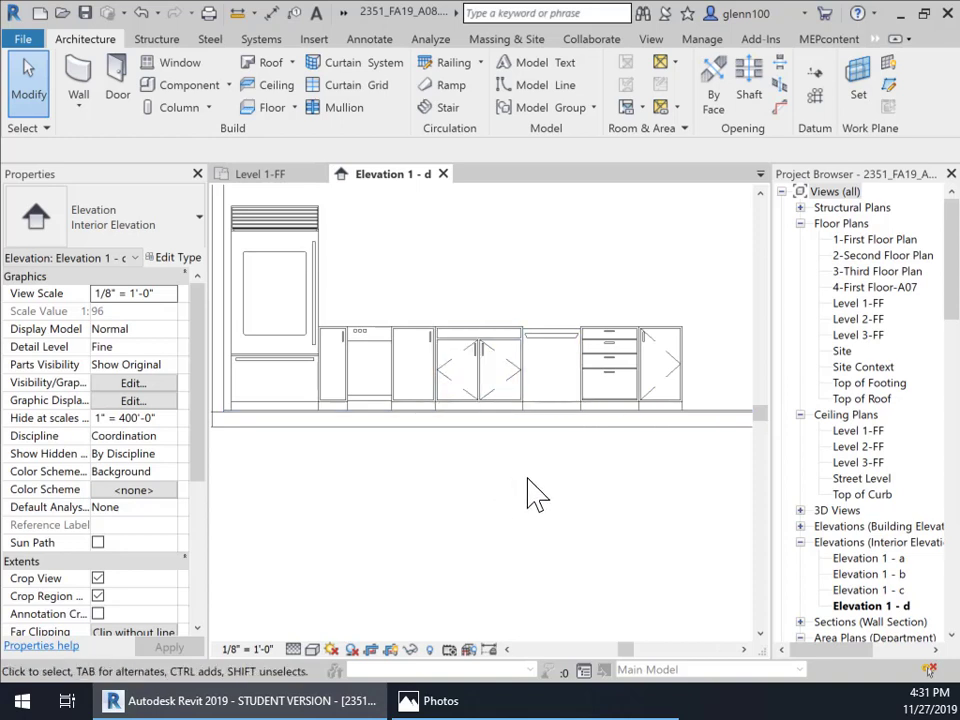
mouse_move(575, 328)
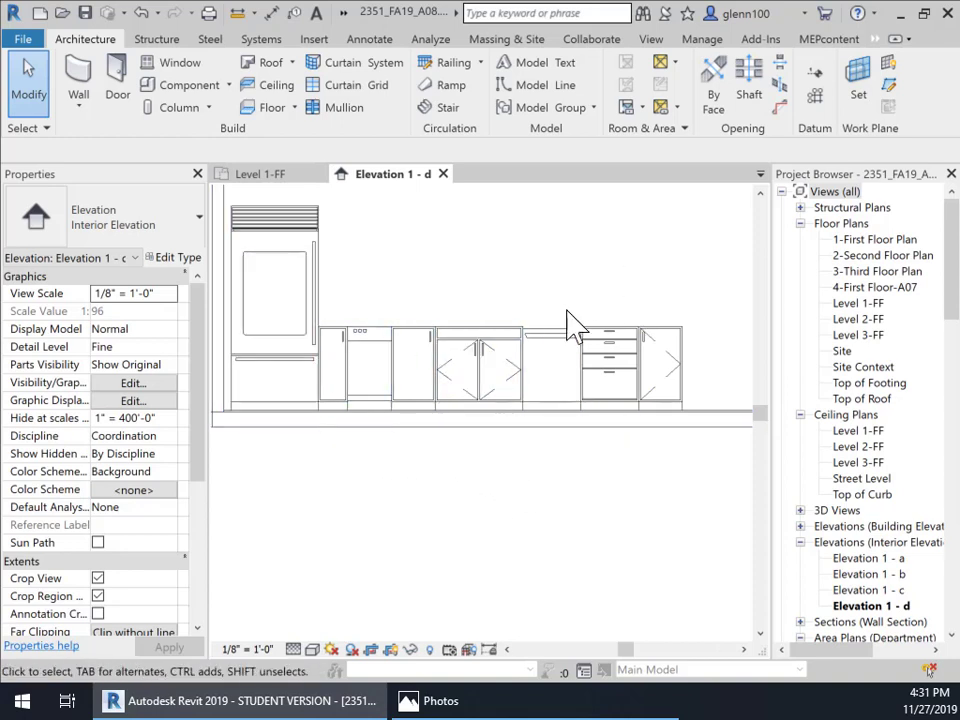
click(648, 360)
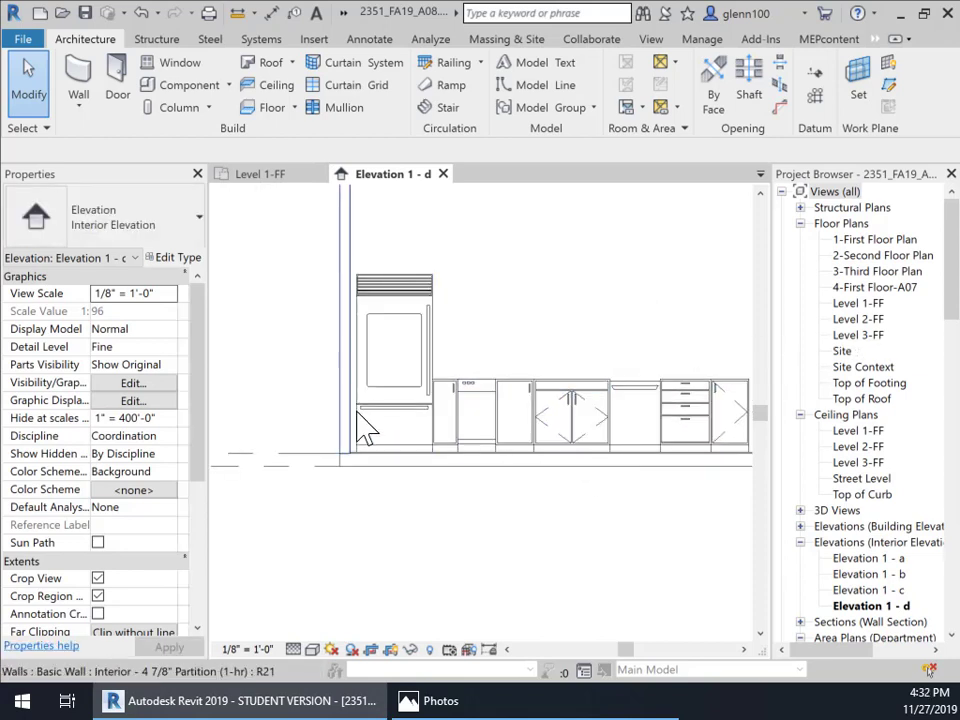
drag(365, 425, 500, 310)
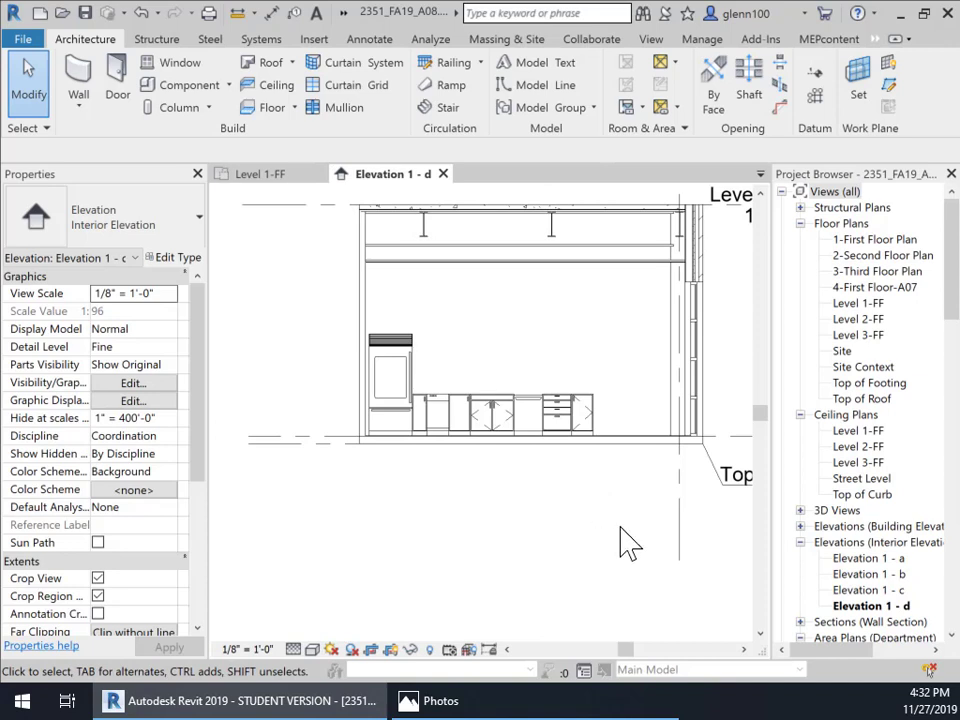
mouse_move(503, 478)
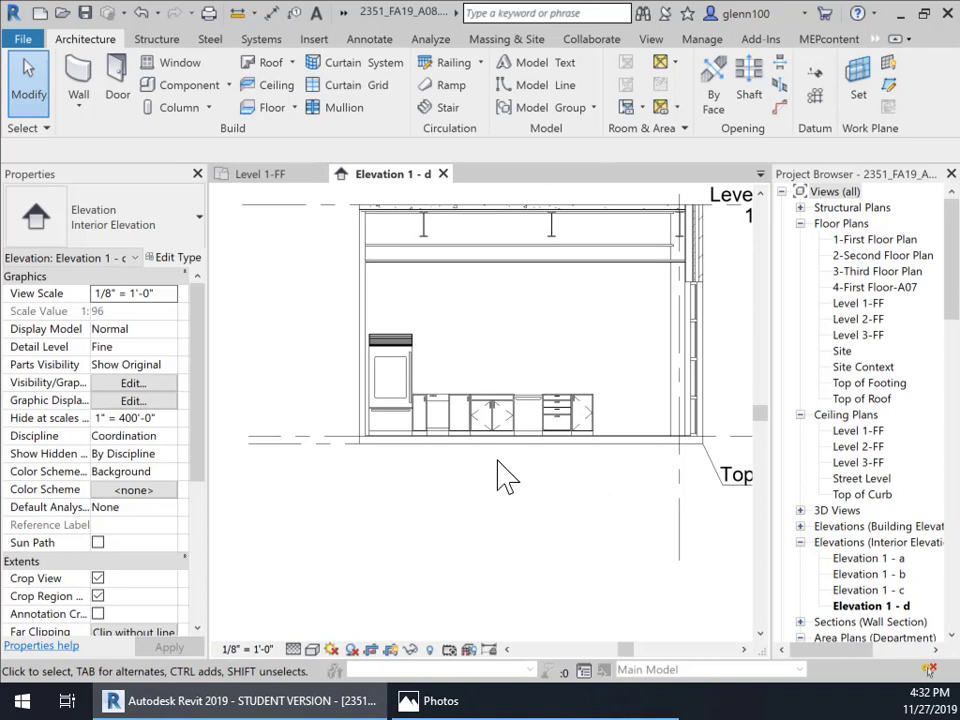
click(455, 443)
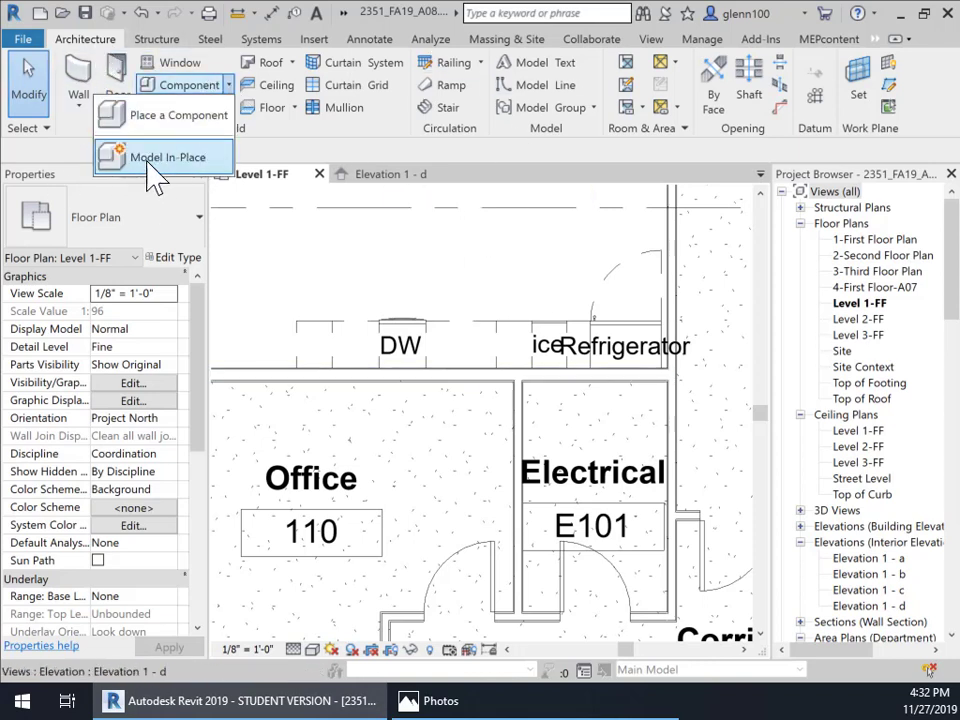
Create an in-place Casework model named 'Counter'.
click(170, 157)
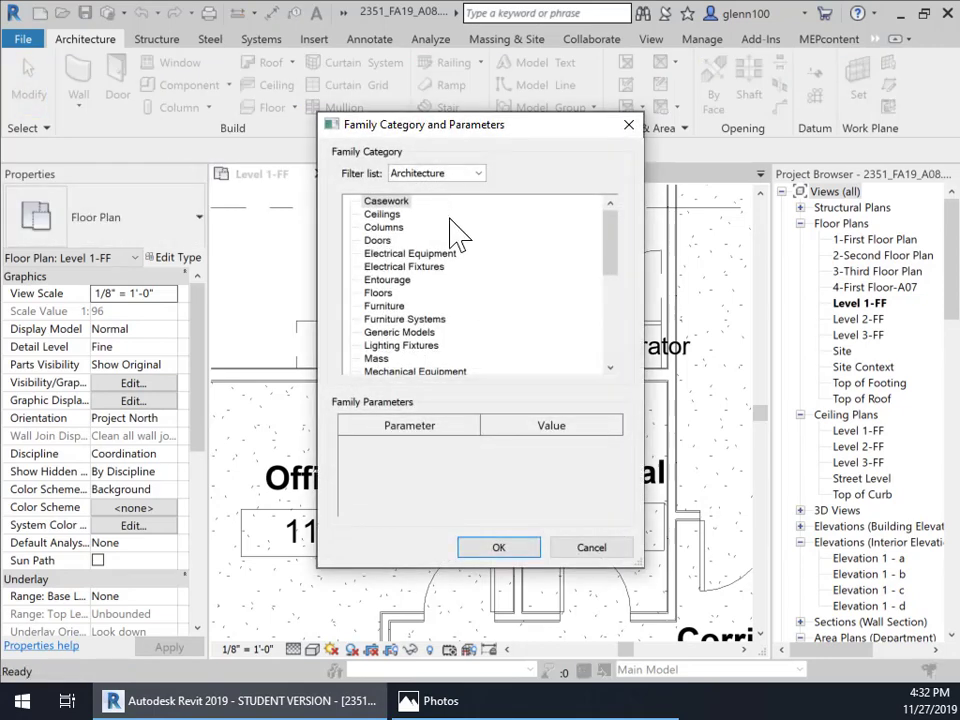
click(386, 201)
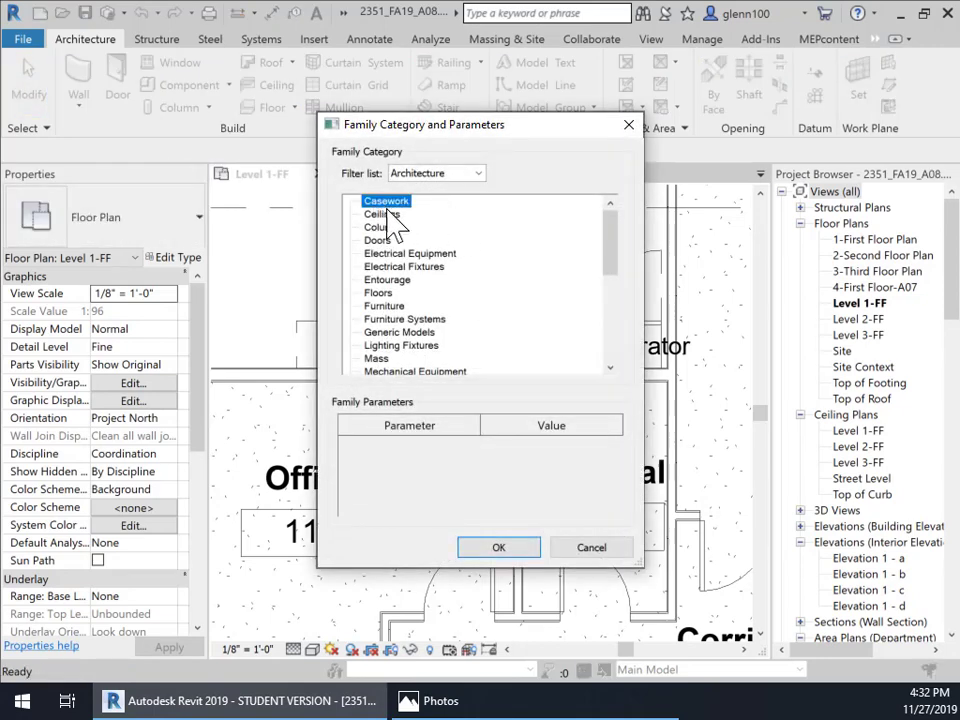
click(498, 547)
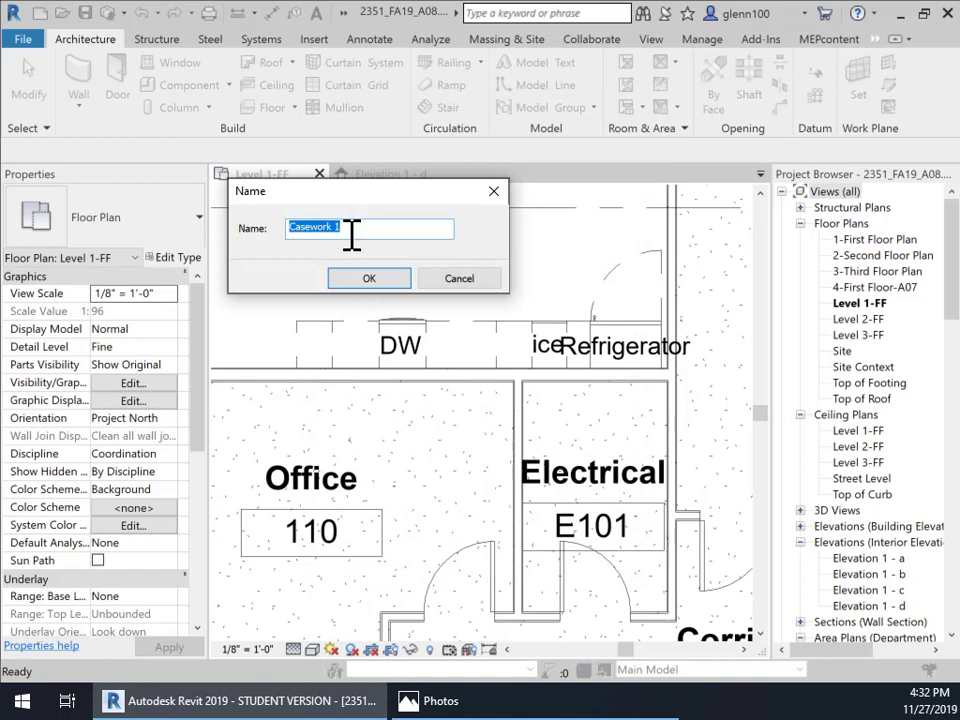
text(Counter)
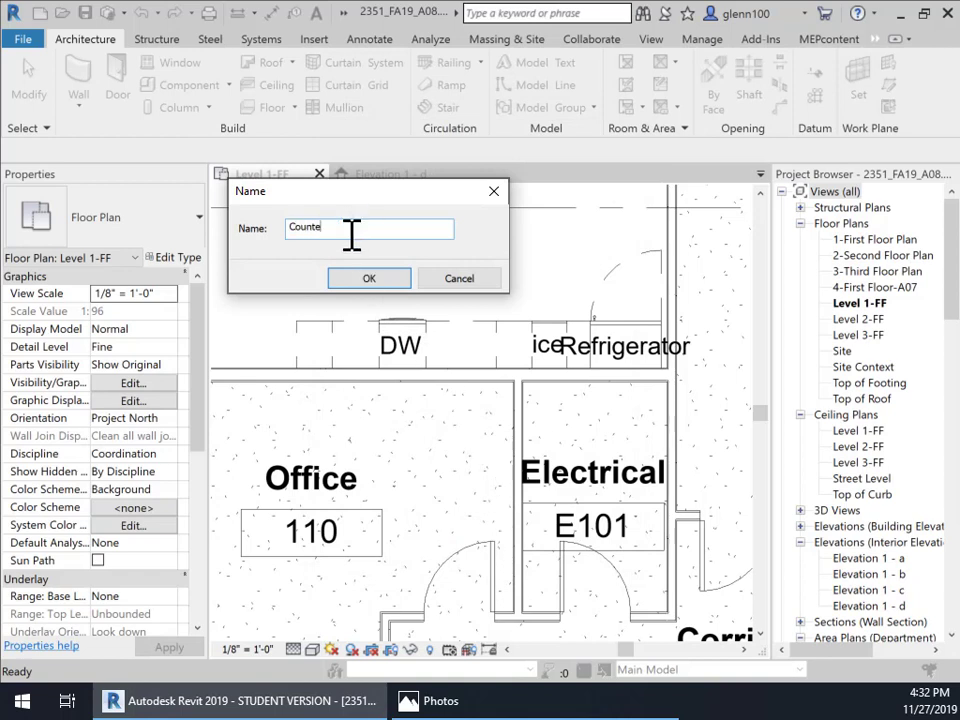
click(369, 278)
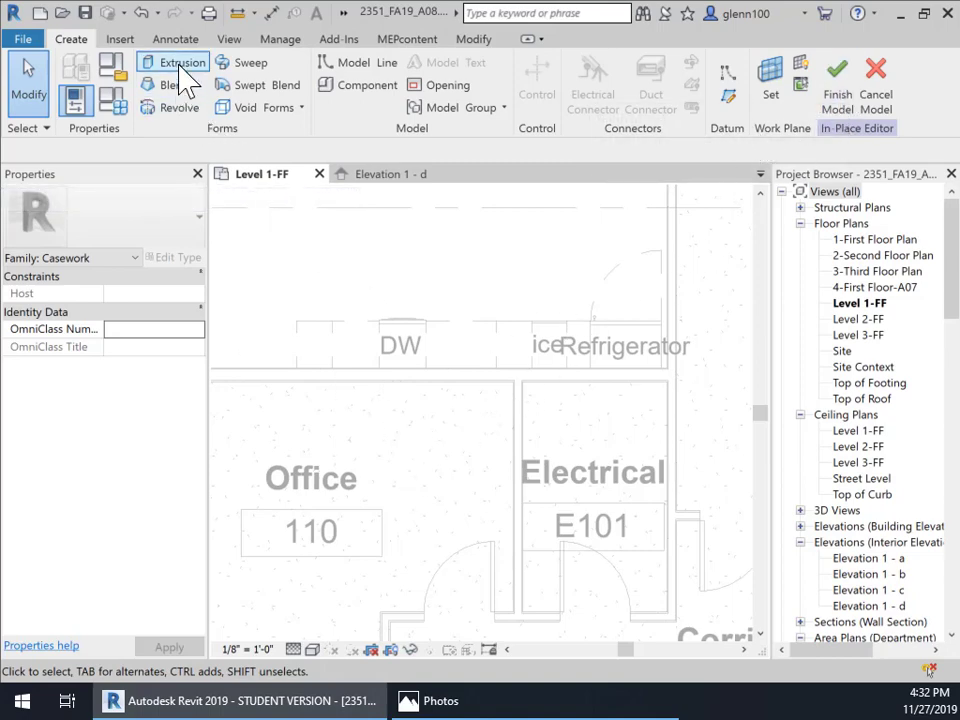
Start an Extrusion for the countertop in the Counter model.
click(182, 62)
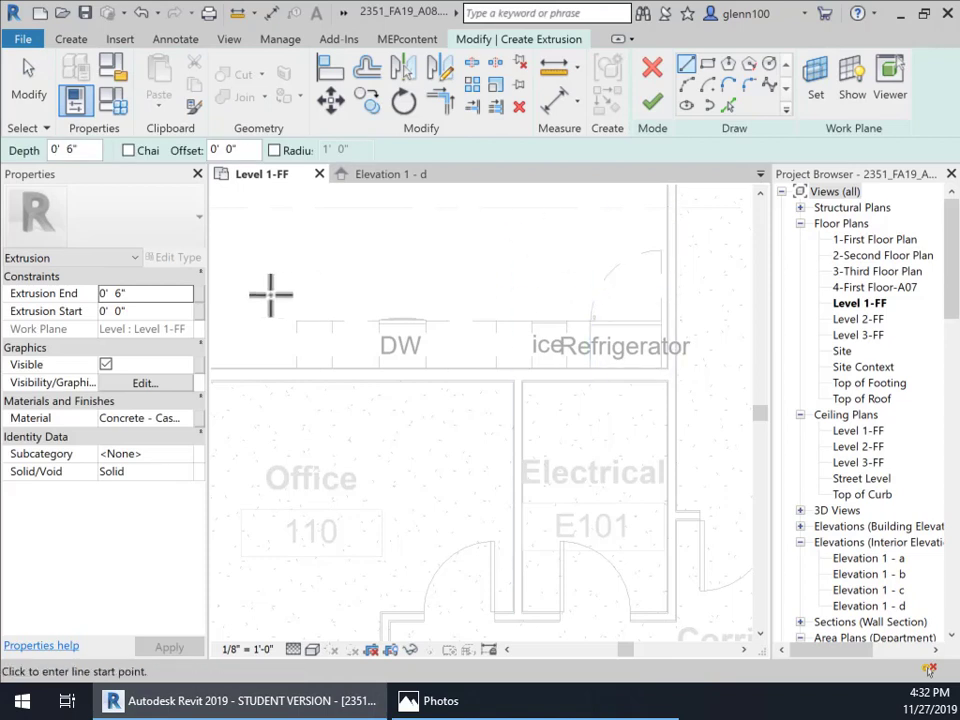
mouse_move(210, 332)
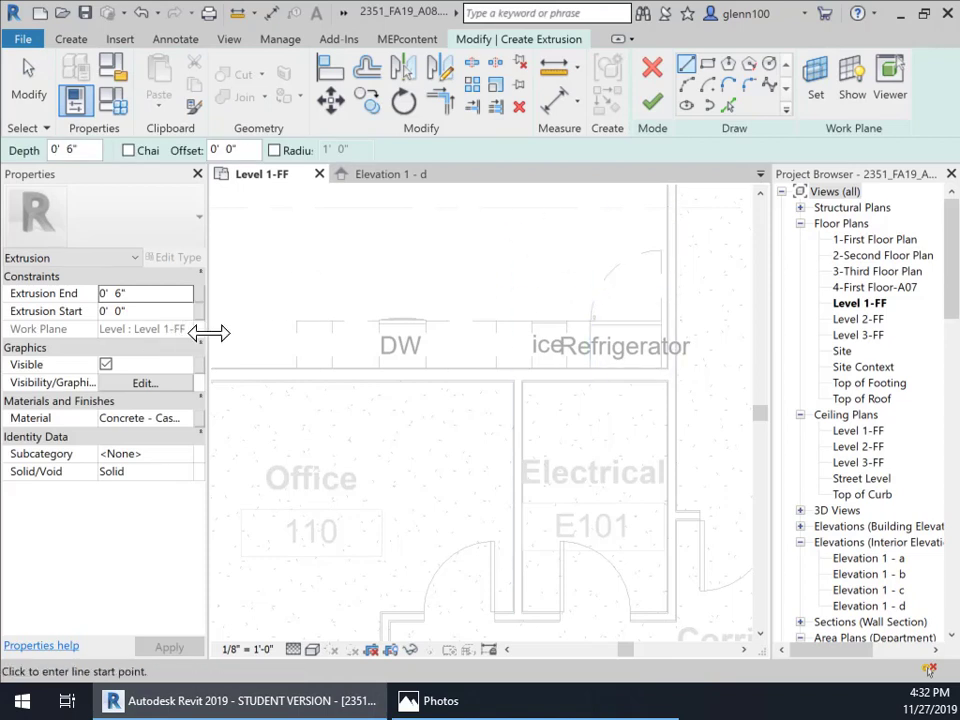
mouse_move(343, 388)
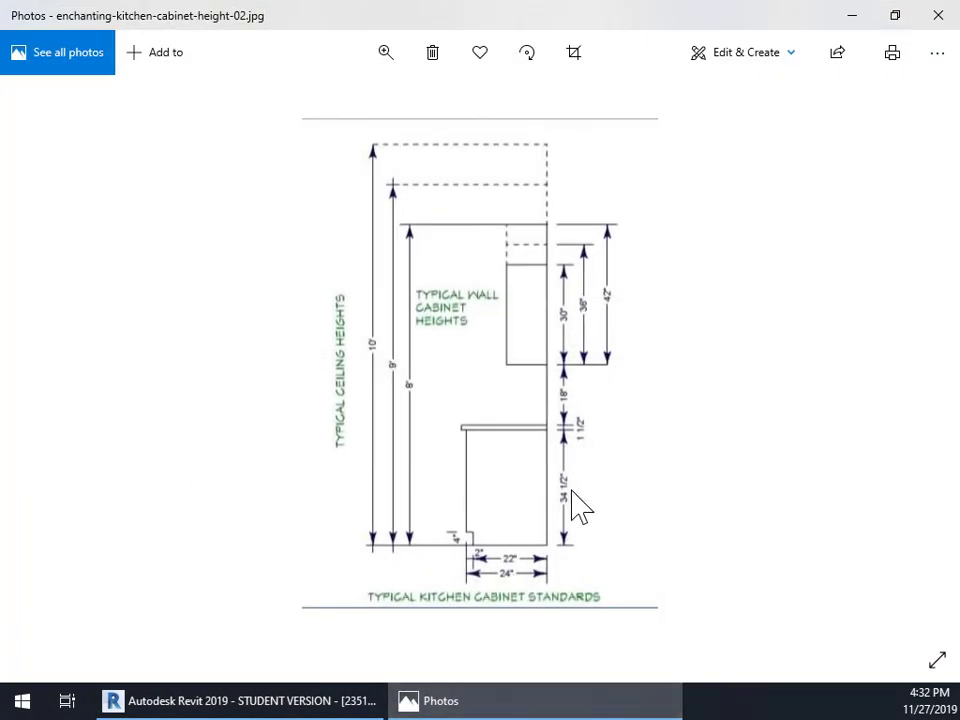
mouse_move(545, 550)
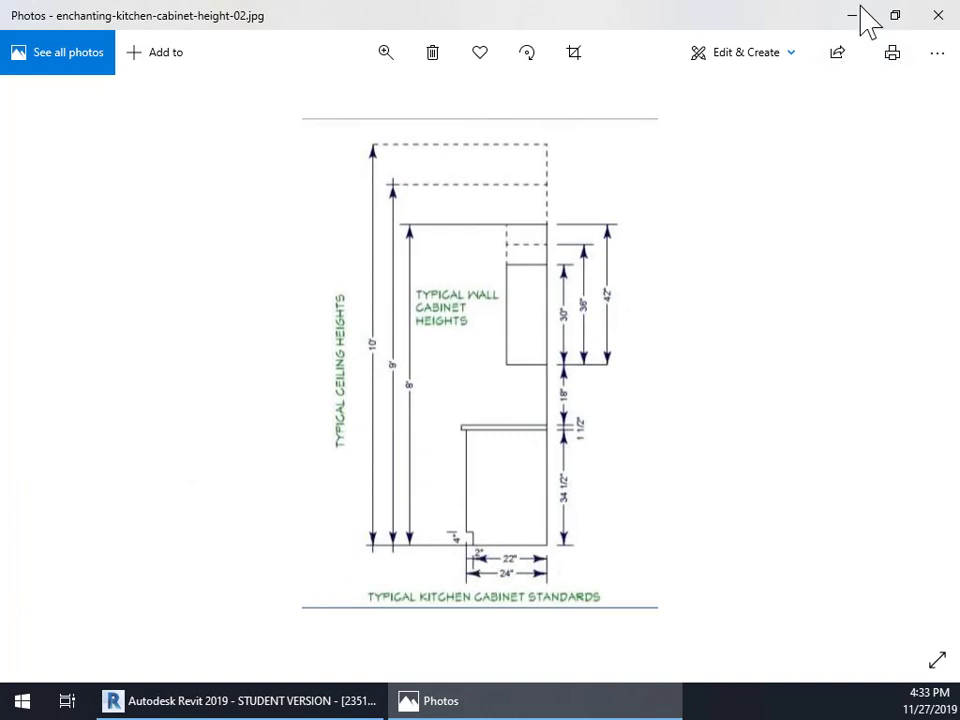
Minimize the kitchen cabinet height standards image in Photos.
click(240, 700)
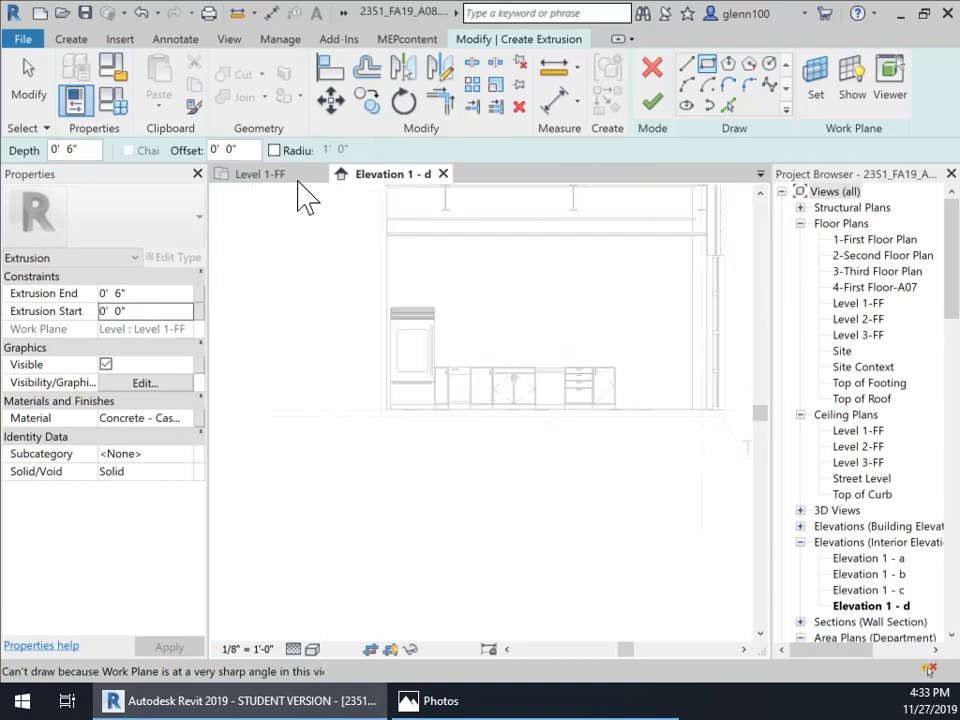
mouse_move(385, 173)
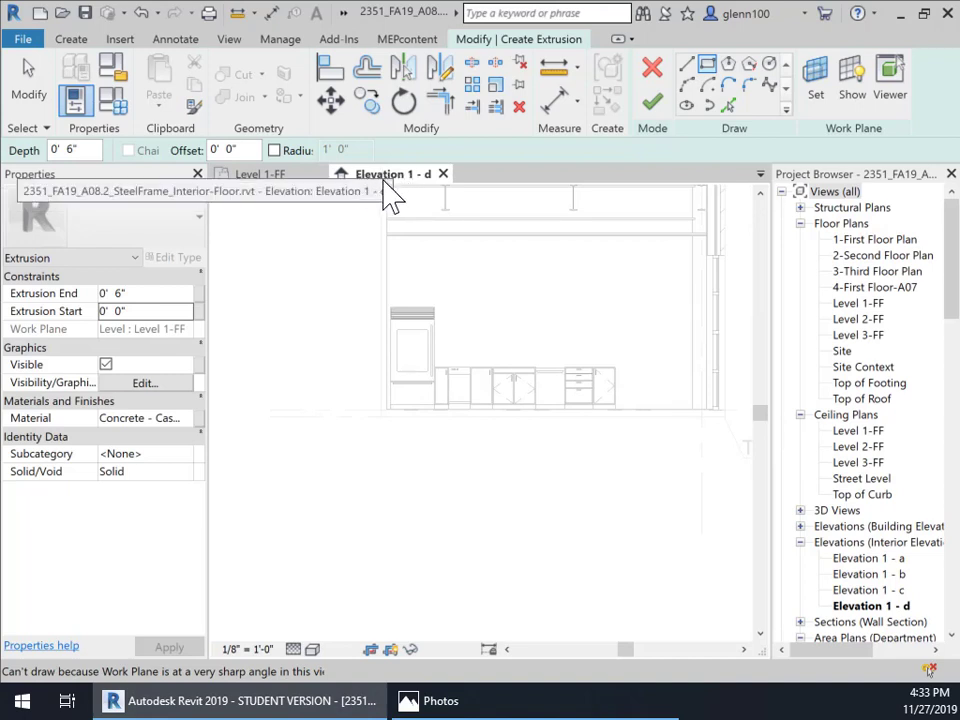
In Level 1-FF, set Extrusion Start to 34.5" and Extrusion End to 36".
click(257, 173)
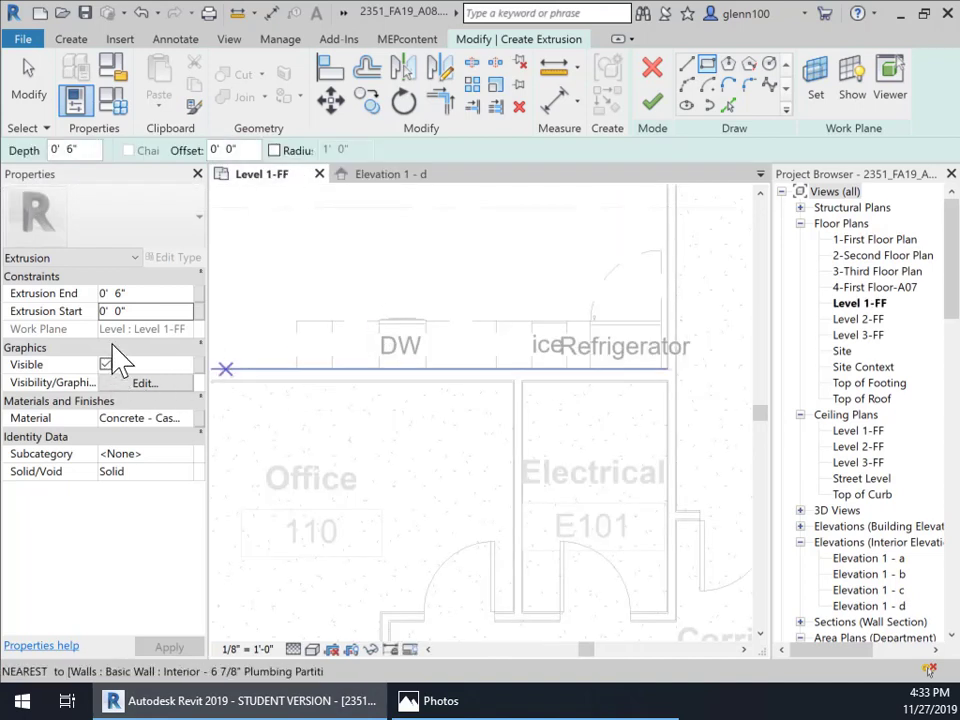
click(145, 311)
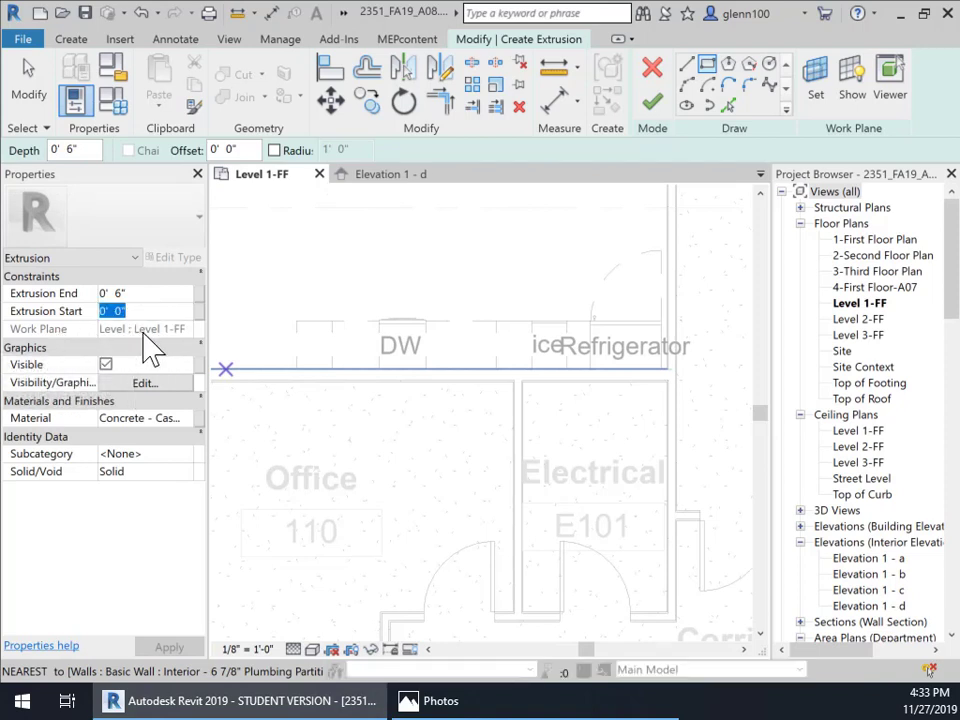
click(112, 311)
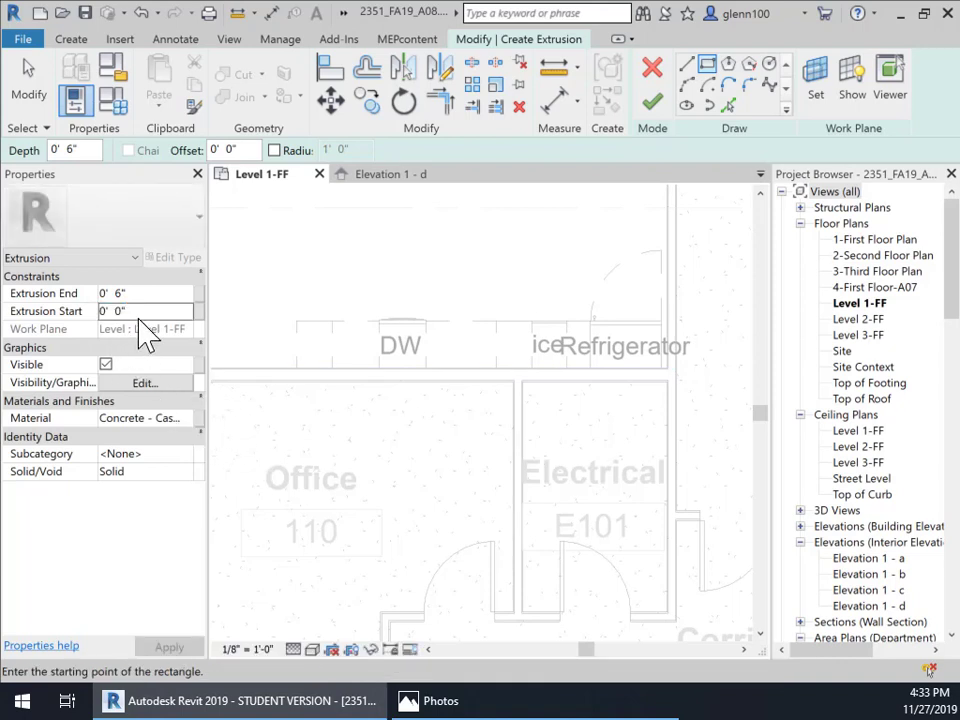
click(145, 311)
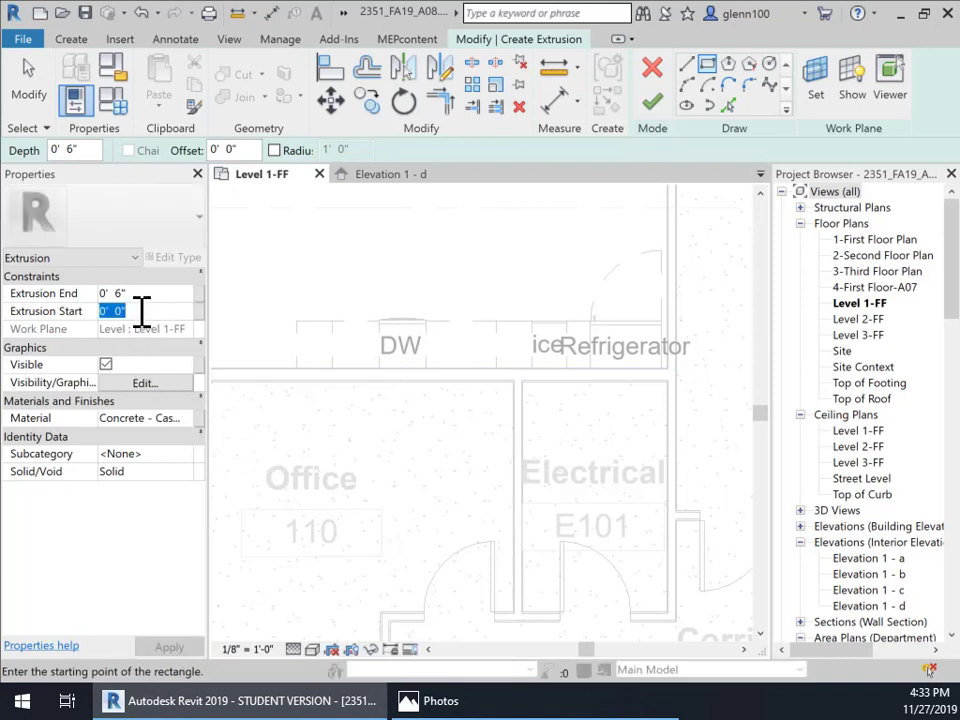
text(35)
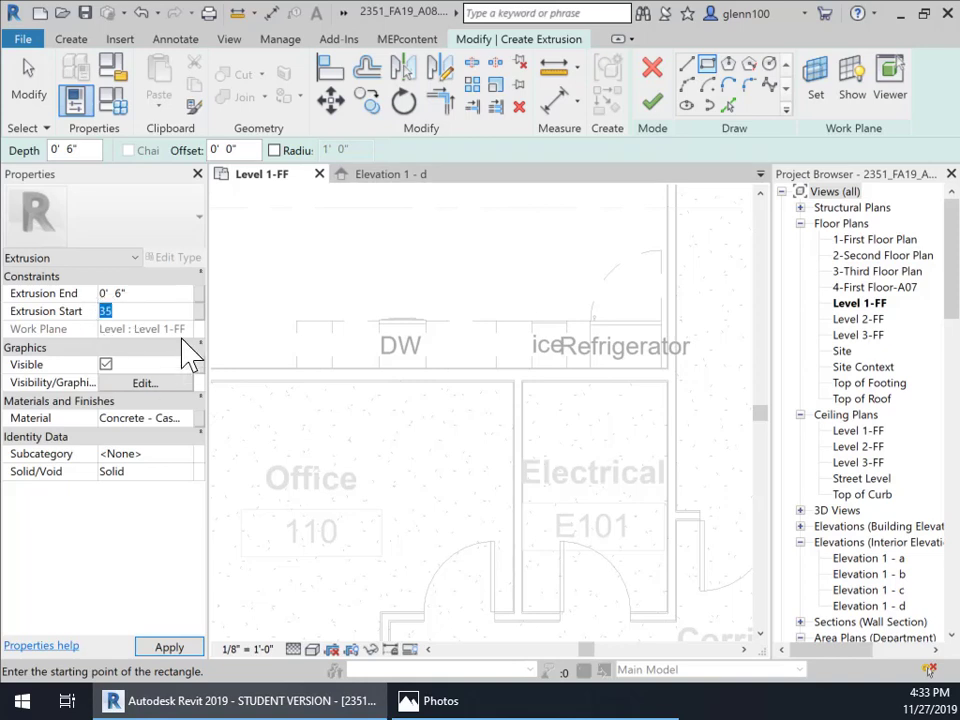
text(4)
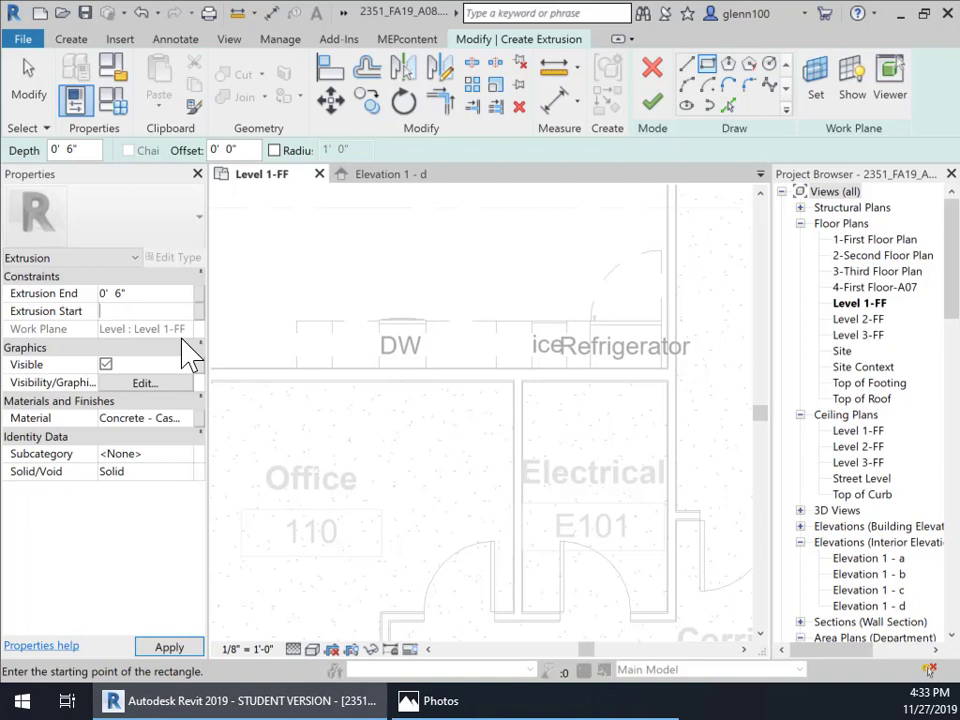
text(34.5)
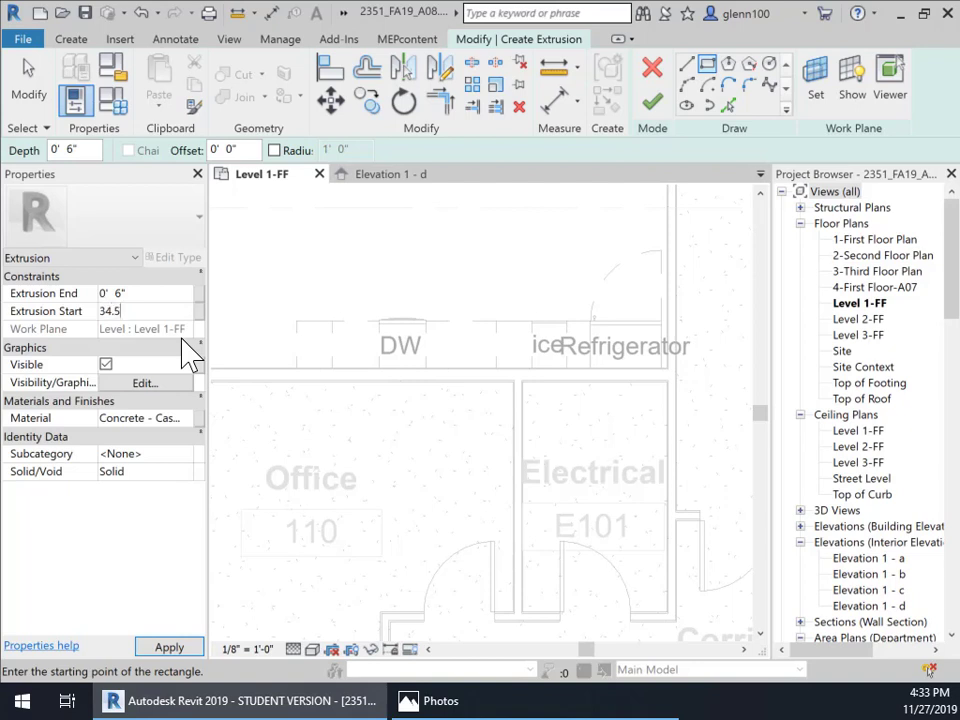
click(145, 311)
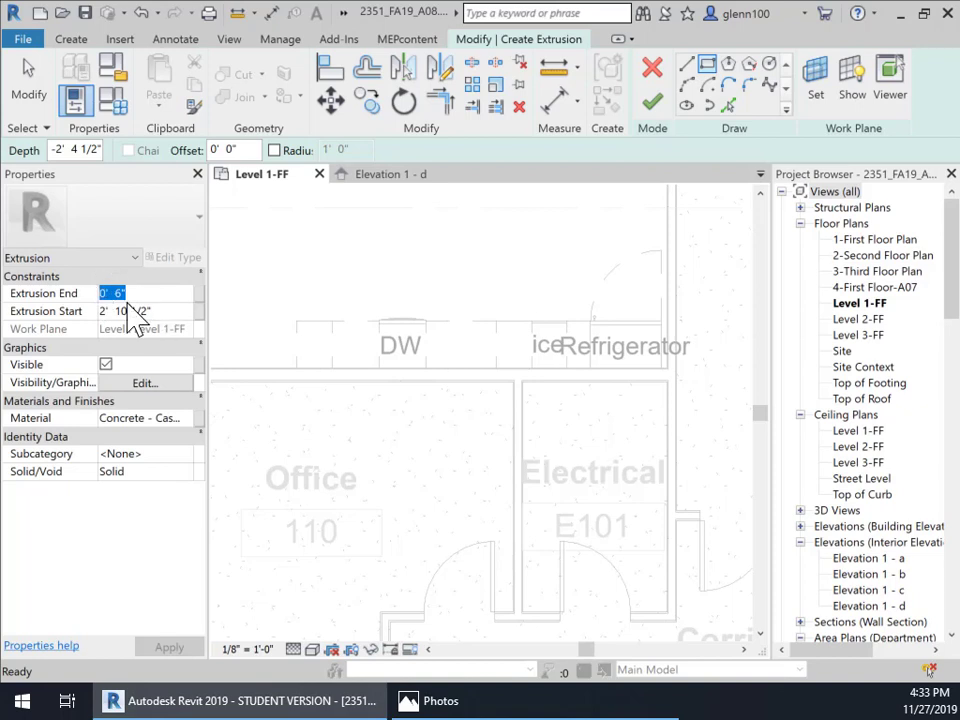
text(36)
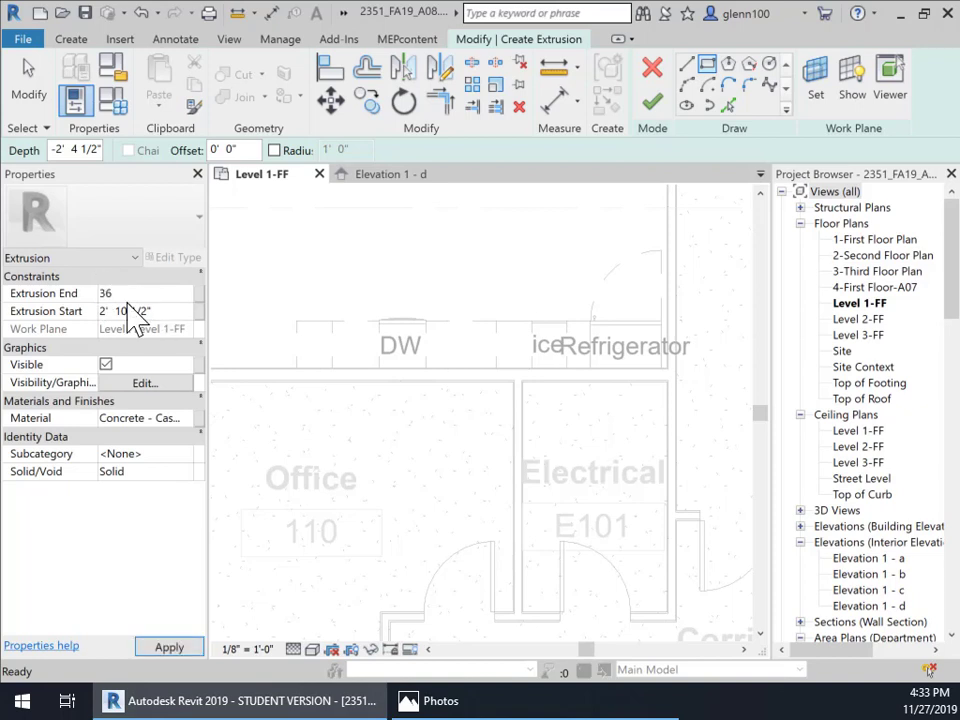
click(169, 647)
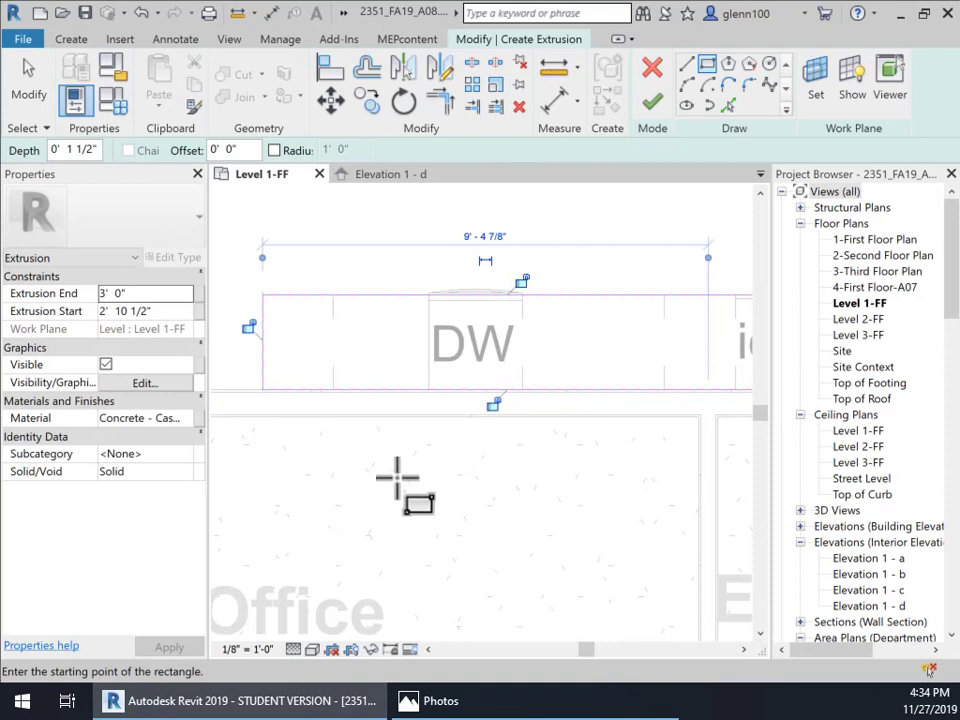
mouse_move(300, 465)
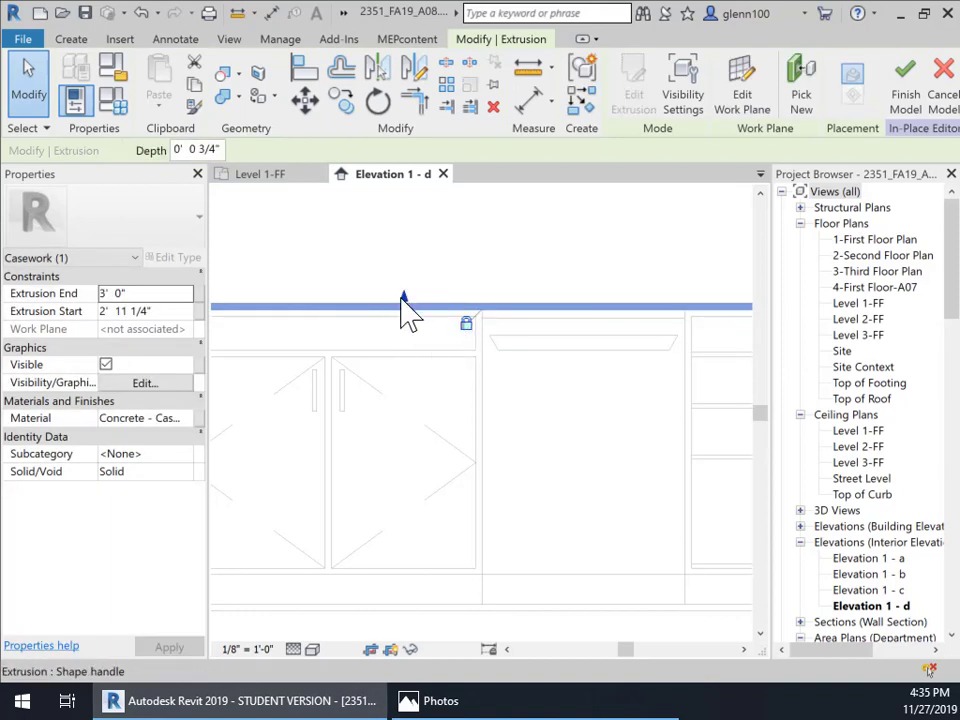
Drag the countertop's top handle so the extrusion ends at 3' 0 3/4".
drag(403, 310, 403, 295)
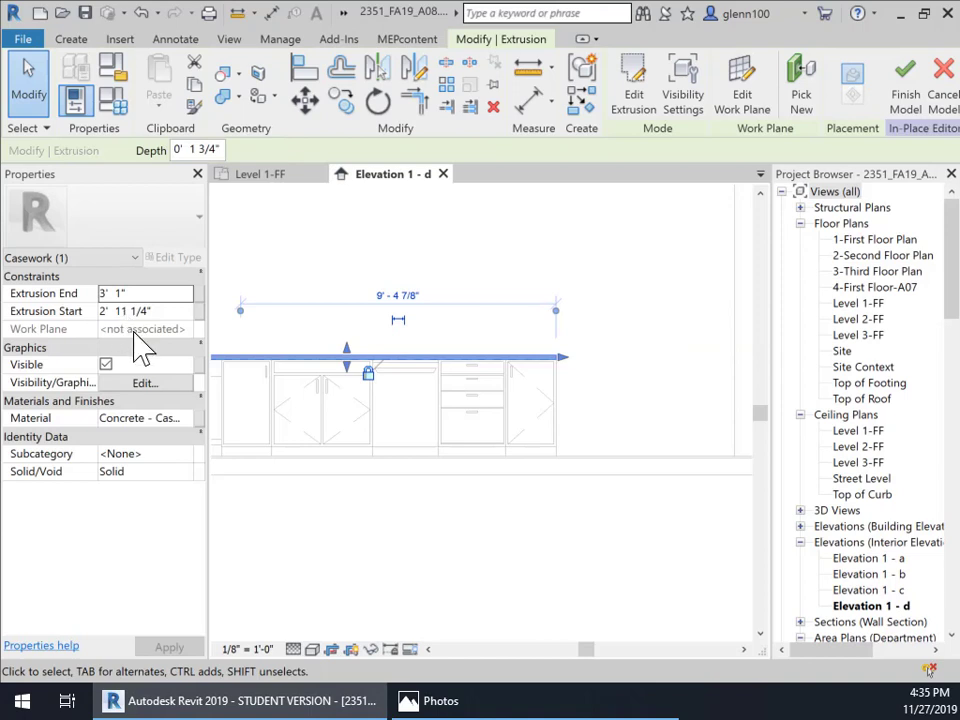
click(145, 293)
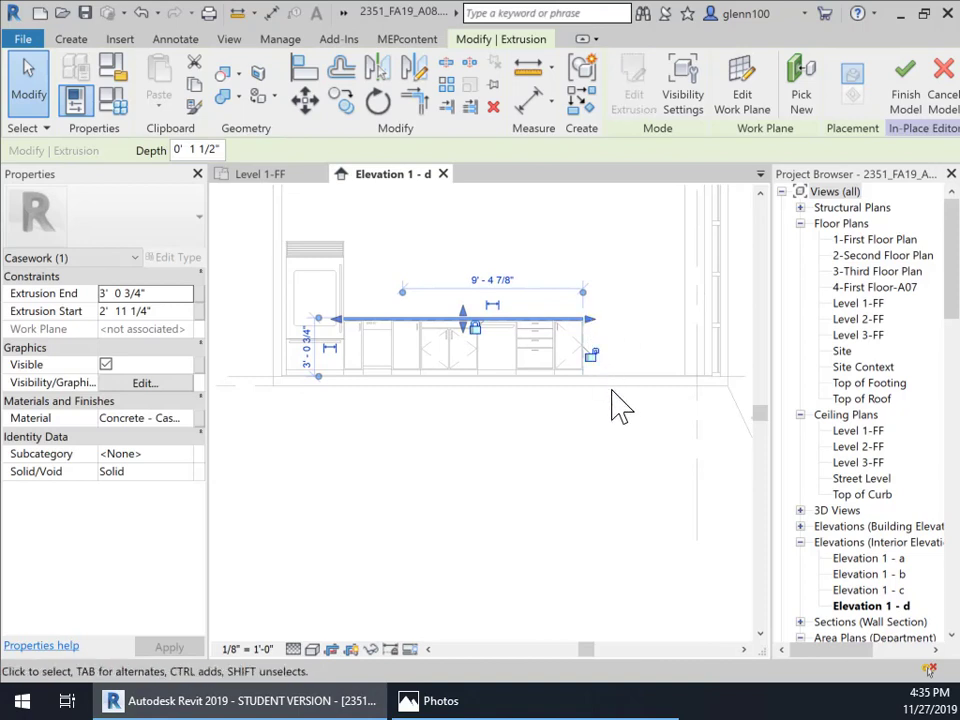
mouse_move(245, 297)
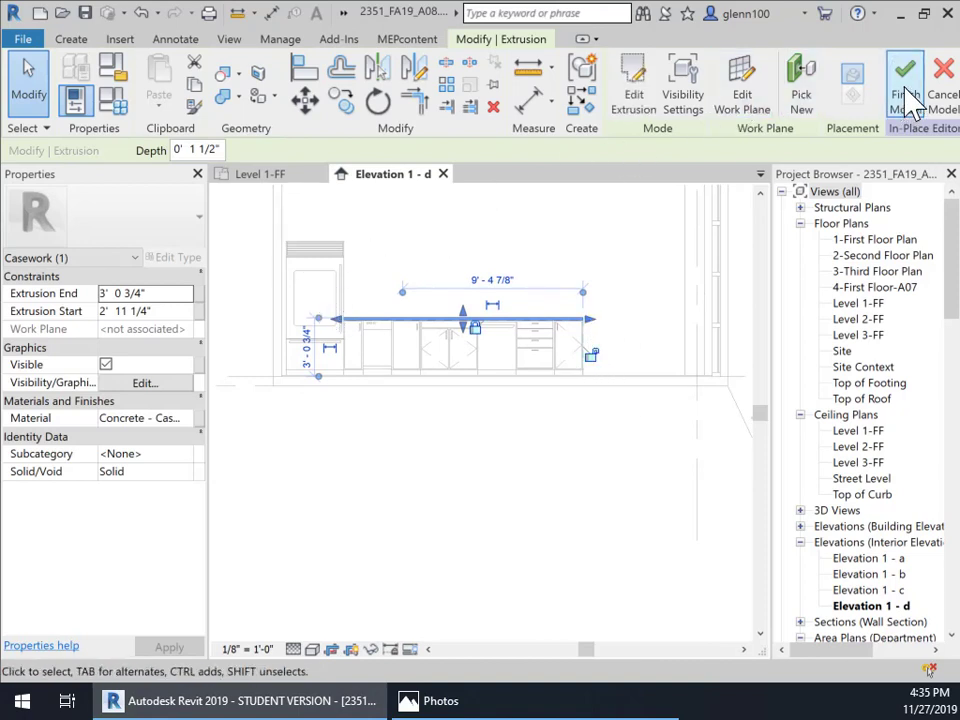
Finish the Counter model and review its Type Properties without changes.
click(904, 75)
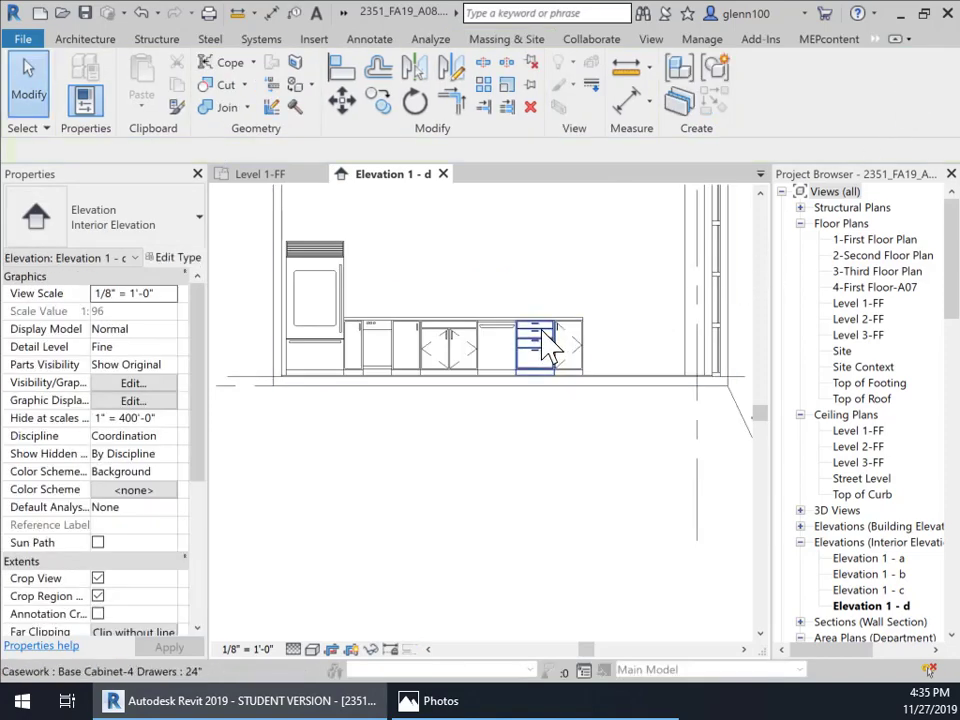
mouse_move(550, 335)
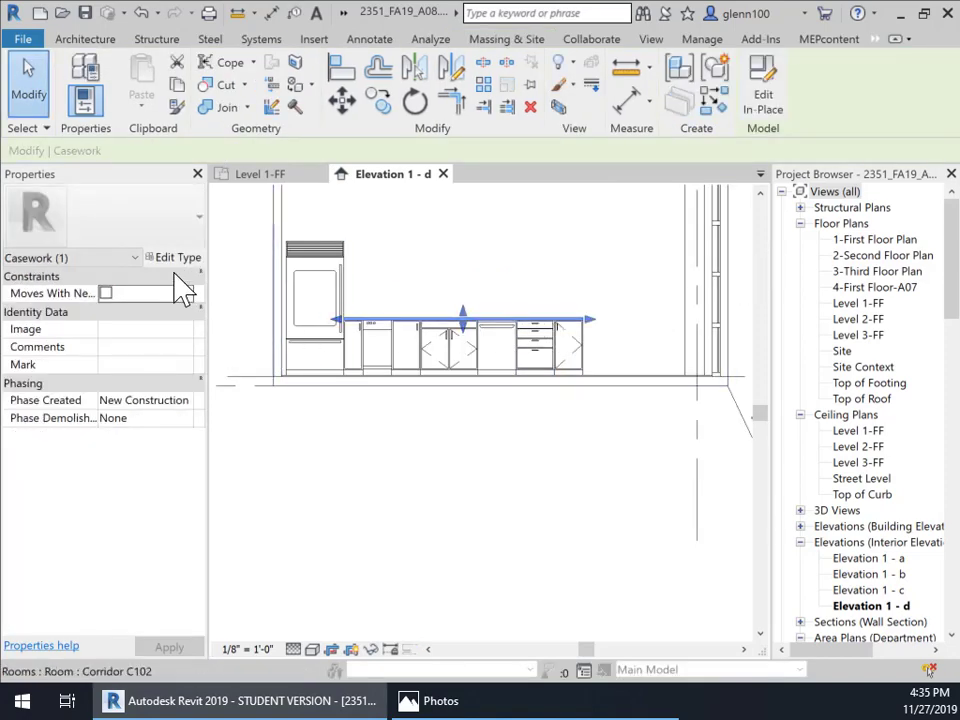
click(178, 257)
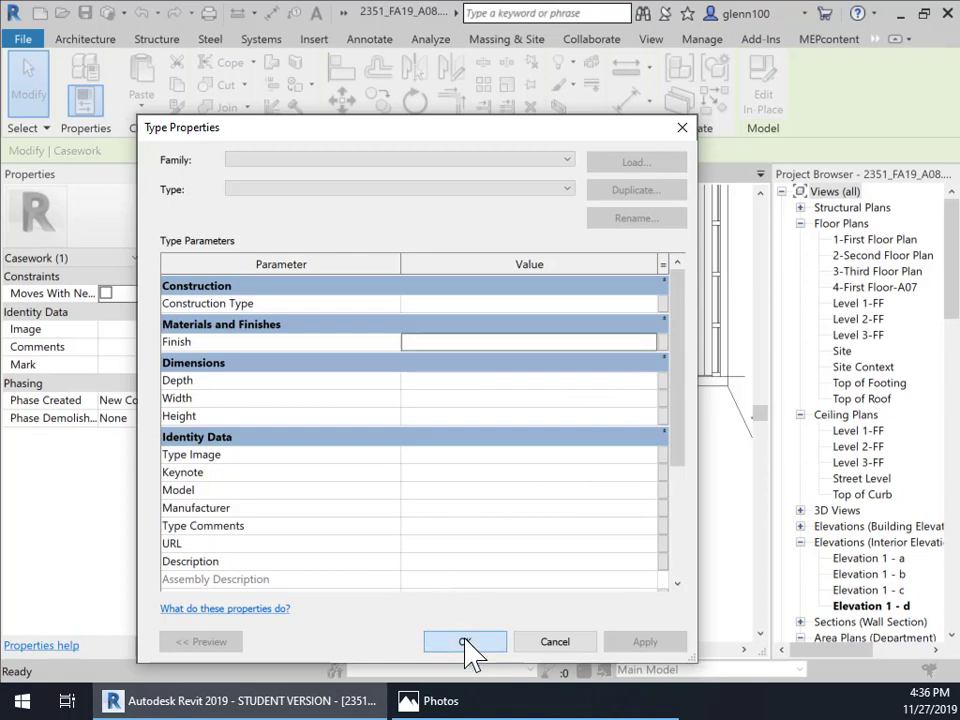
click(464, 641)
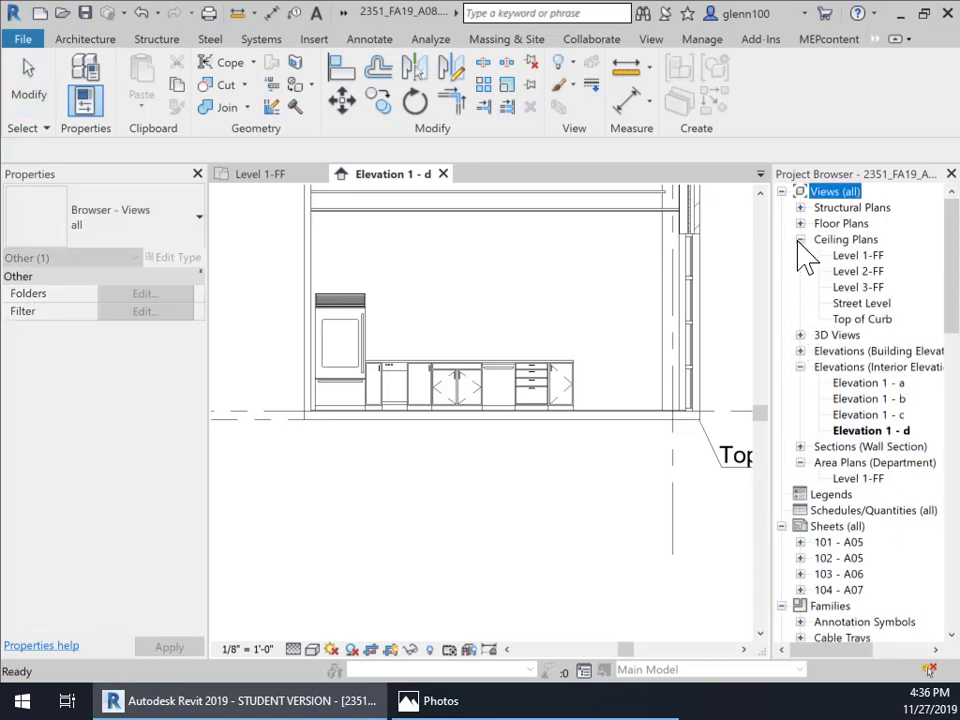
Zoom in near the refrigerator and expand the Base Cabinet-Filler family types.
scroll(down, 3)
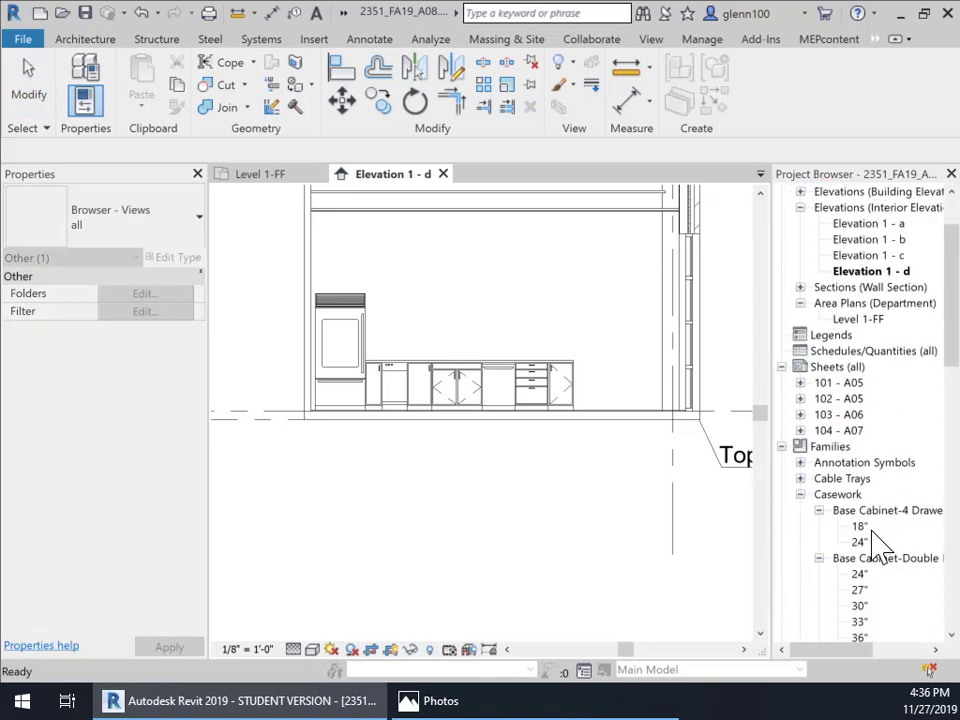
scroll(down, 3)
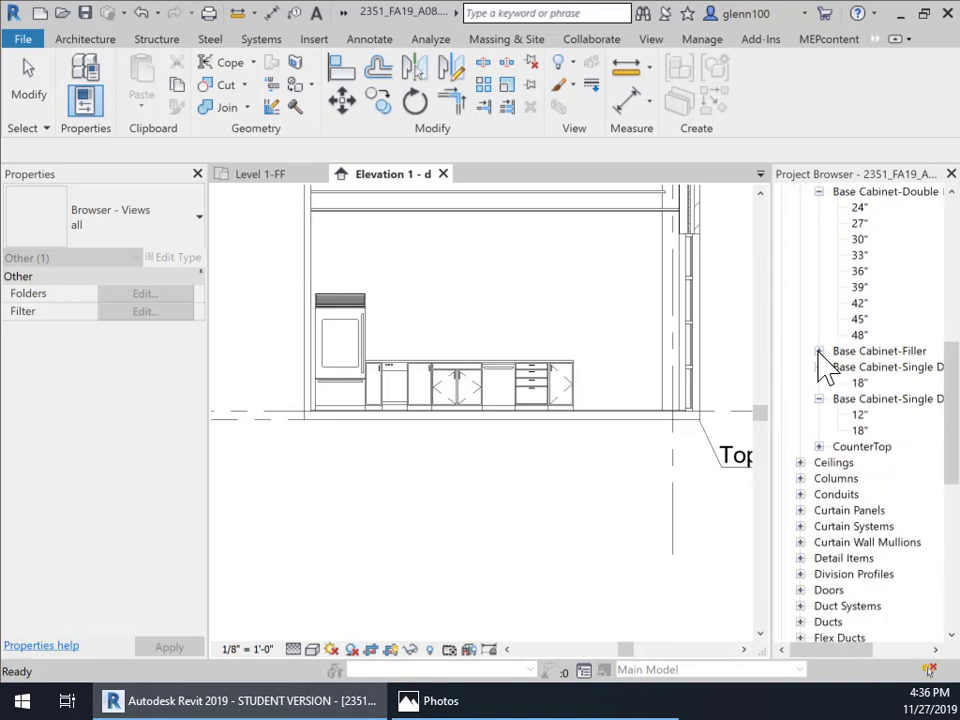
click(878, 350)
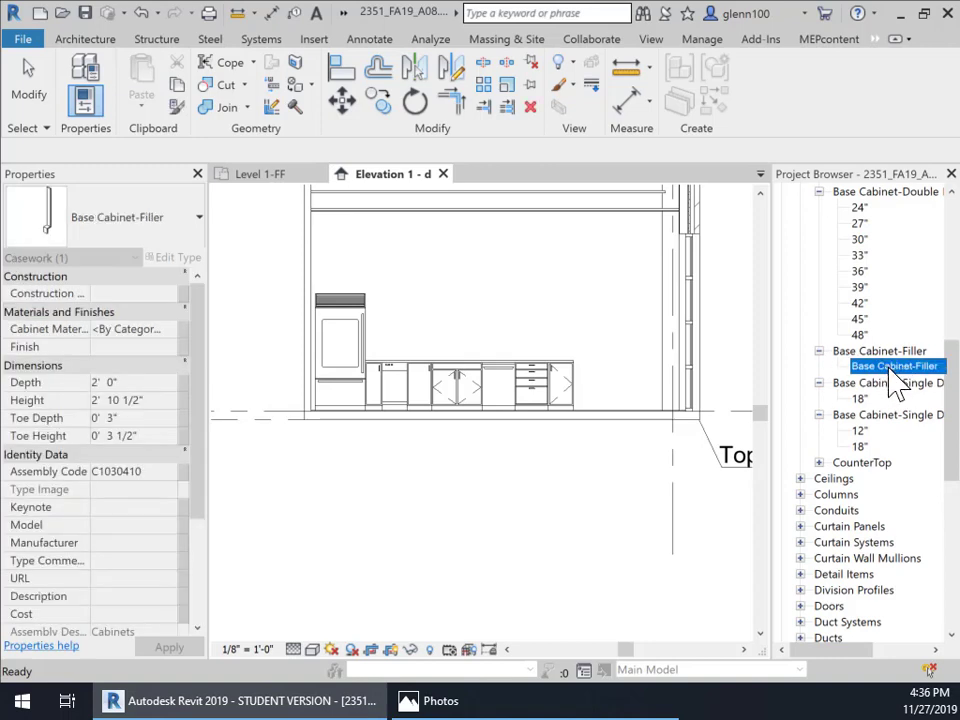
Open interior Elevation 1 - d and select the filler beside the refrigerator.
click(258, 173)
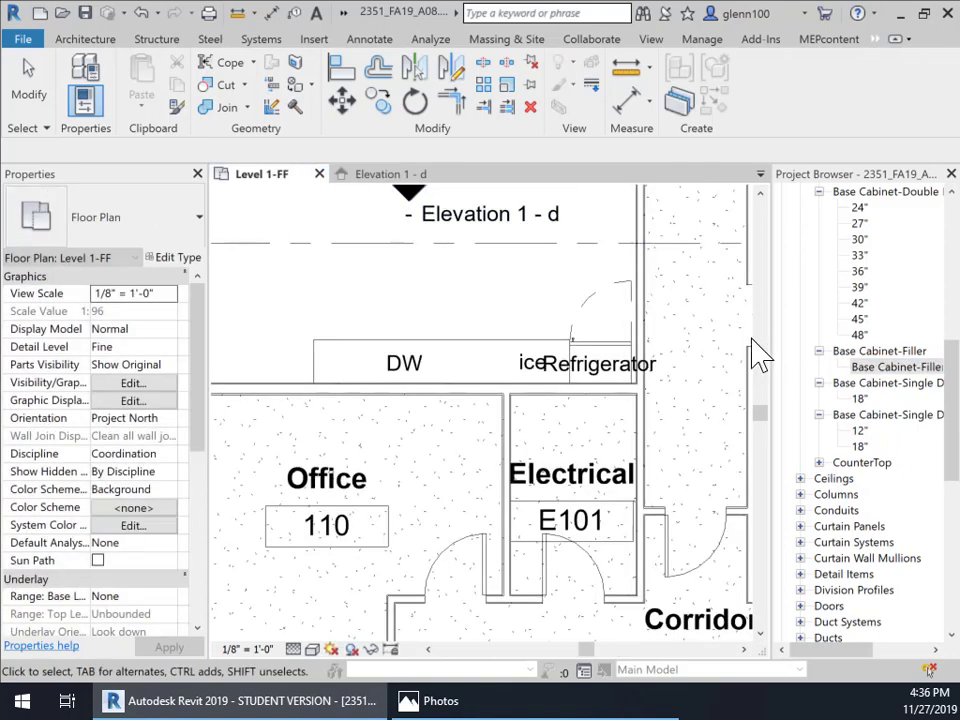
click(896, 367)
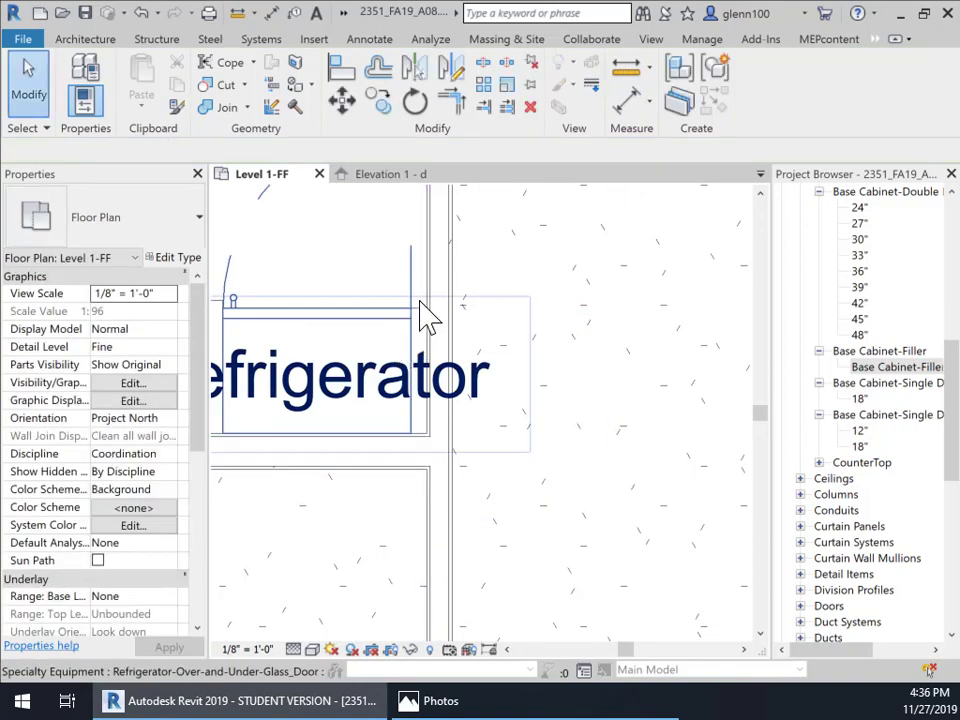
click(390, 173)
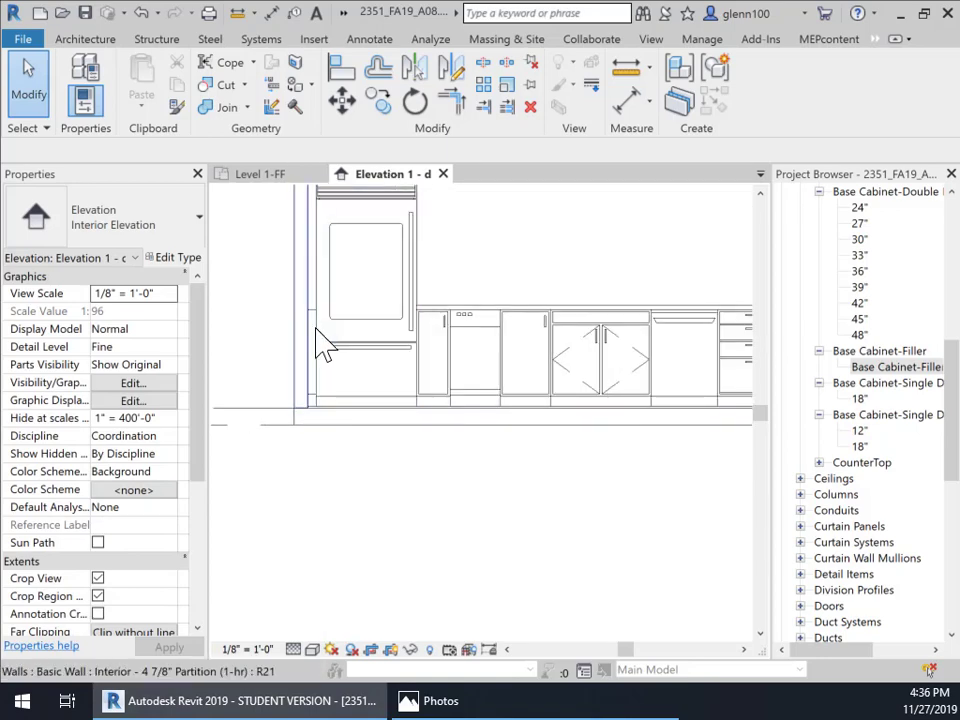
click(318, 330)
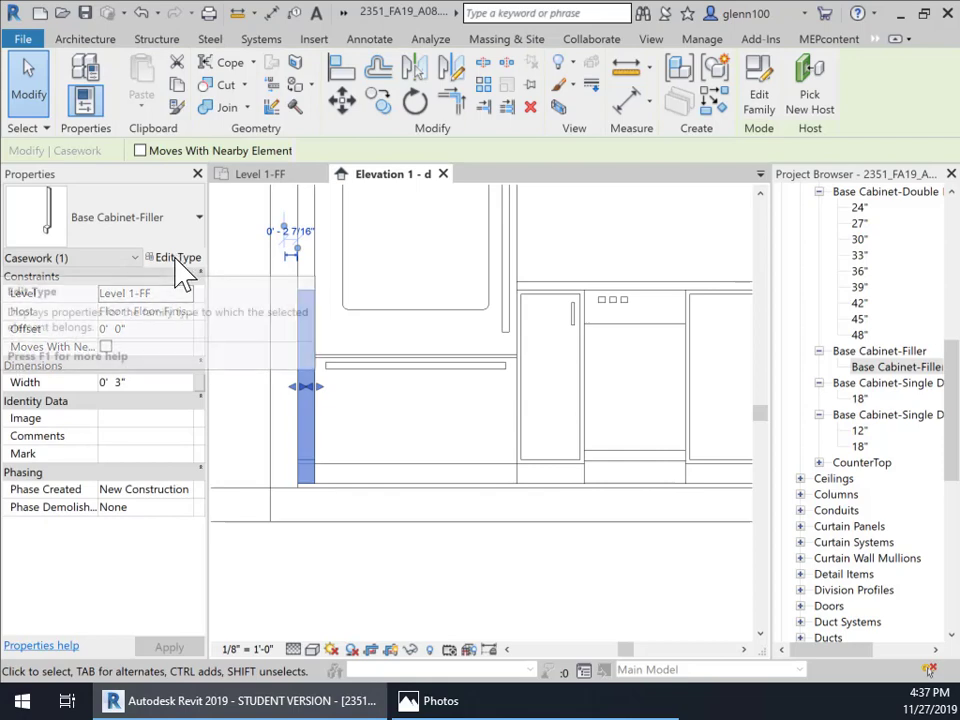
Duplicate the filler type as Tall Cabinet-Filler-84" with a 7' 0" height.
click(173, 257)
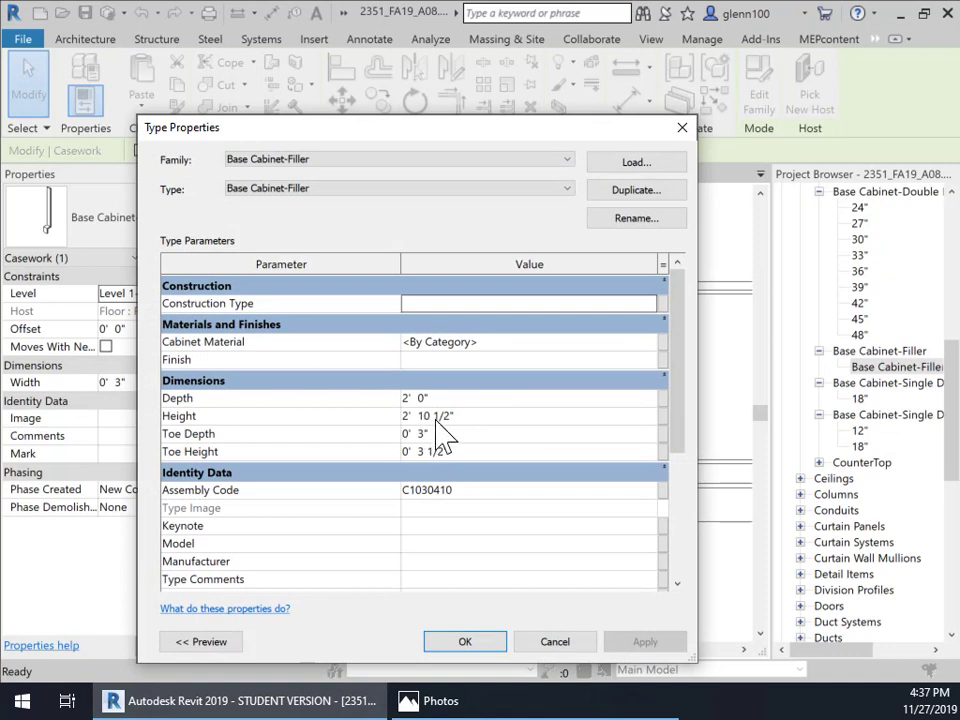
mouse_move(525, 380)
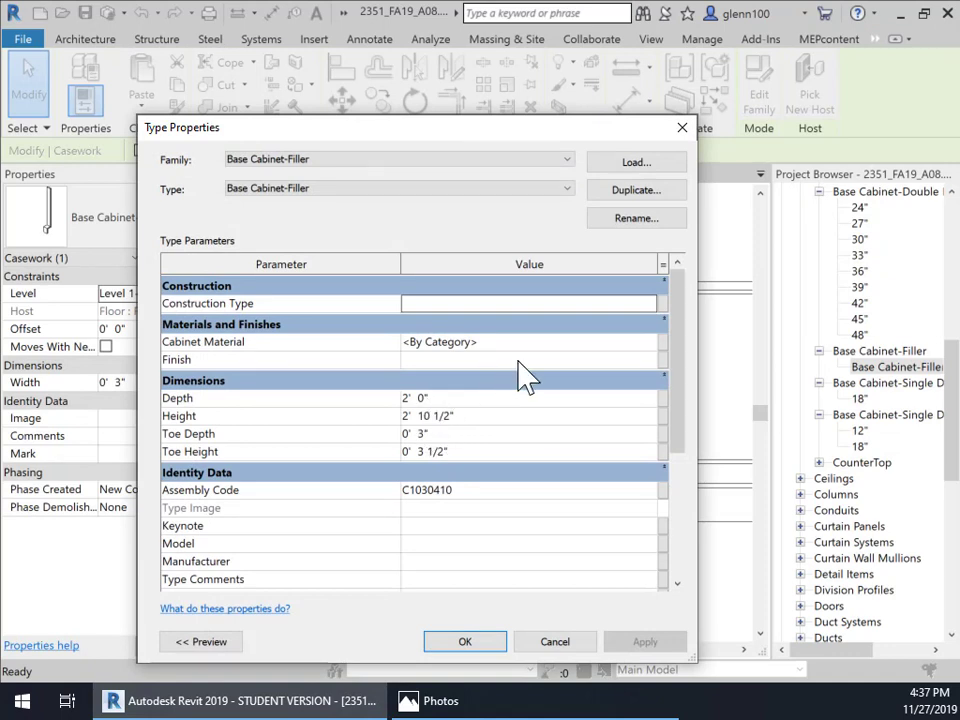
click(636, 190)
text(Tall Cabinet-Filler 2)
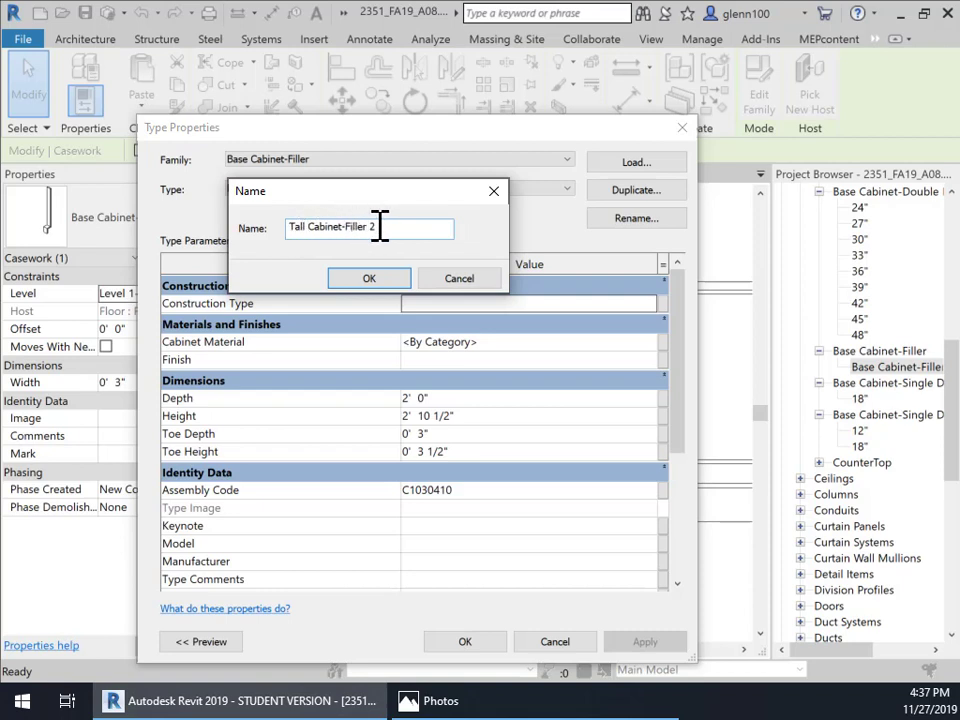
key(BackSpace)
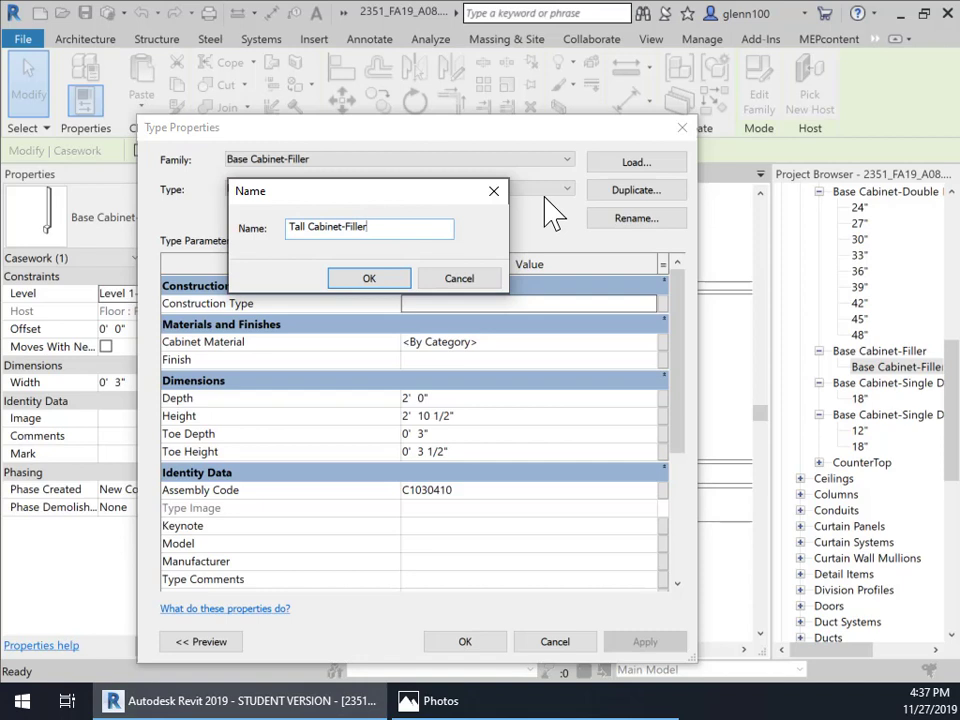
text(-)
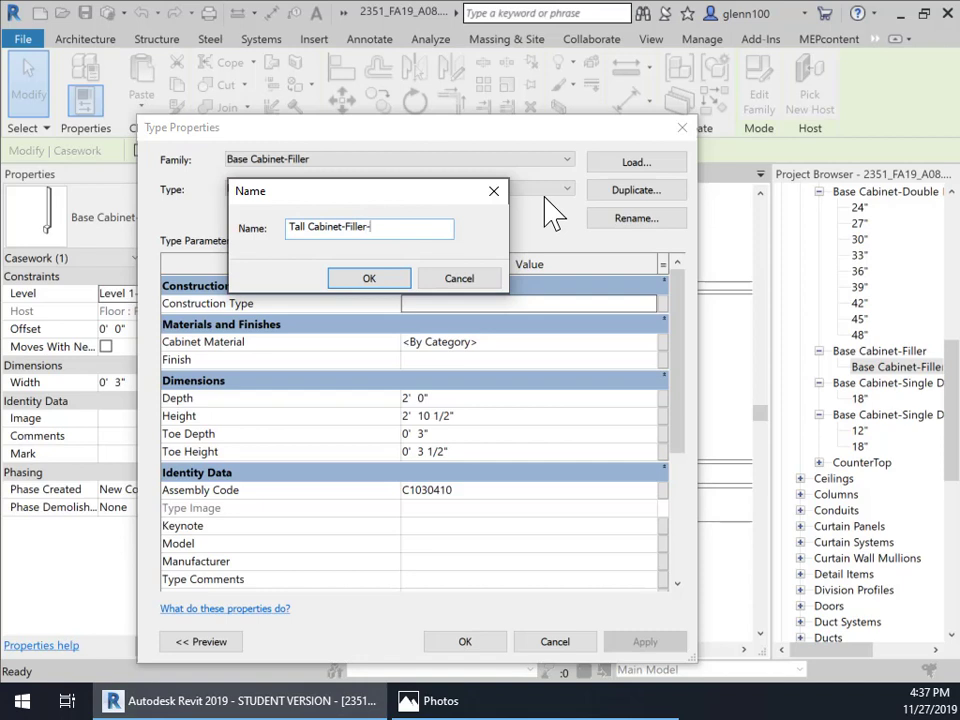
text(7)
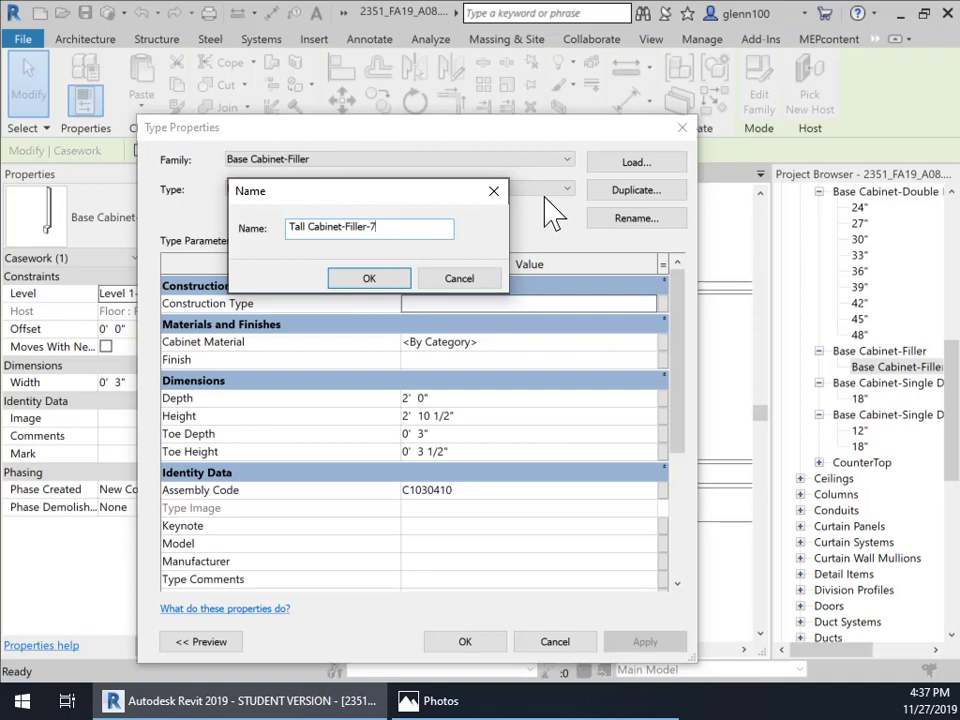
key(Backspace)
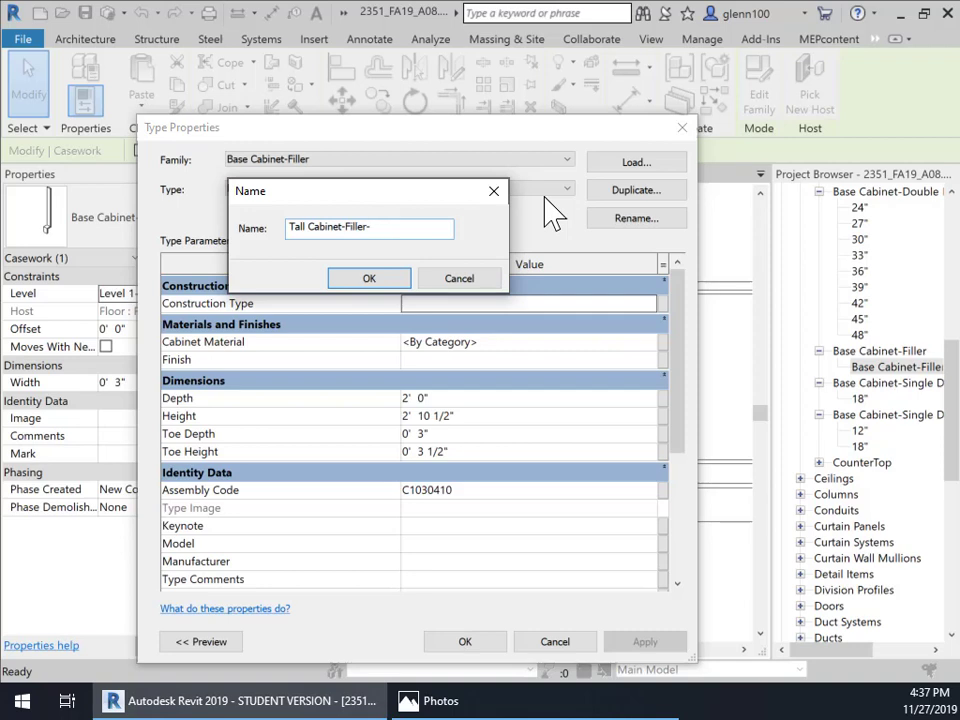
text(84")
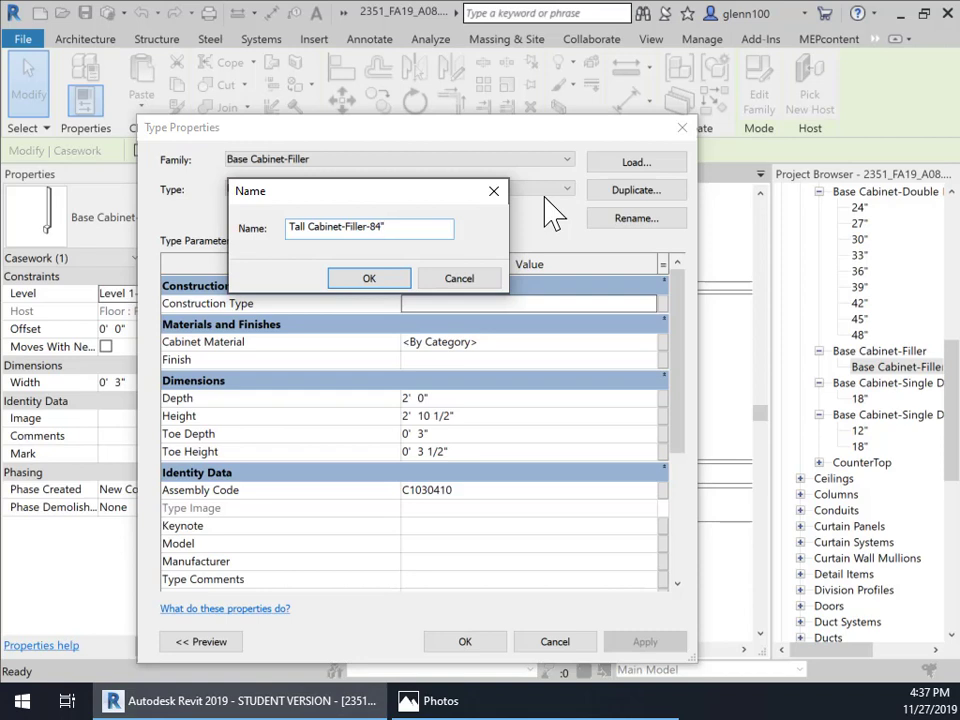
click(369, 278)
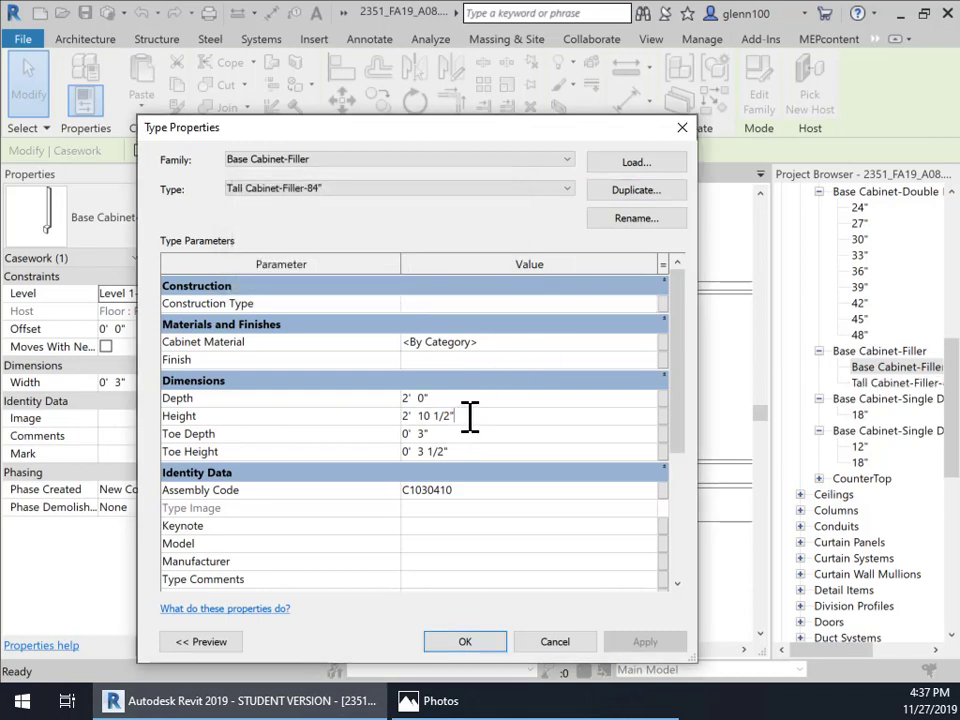
triple_click(428, 416)
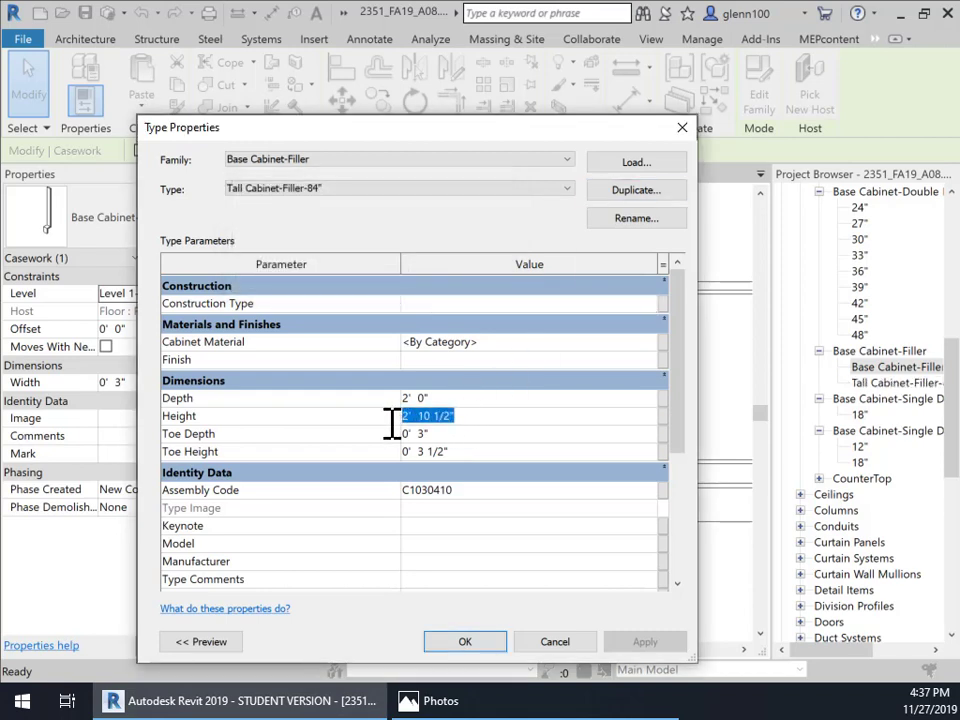
text(84' 0")
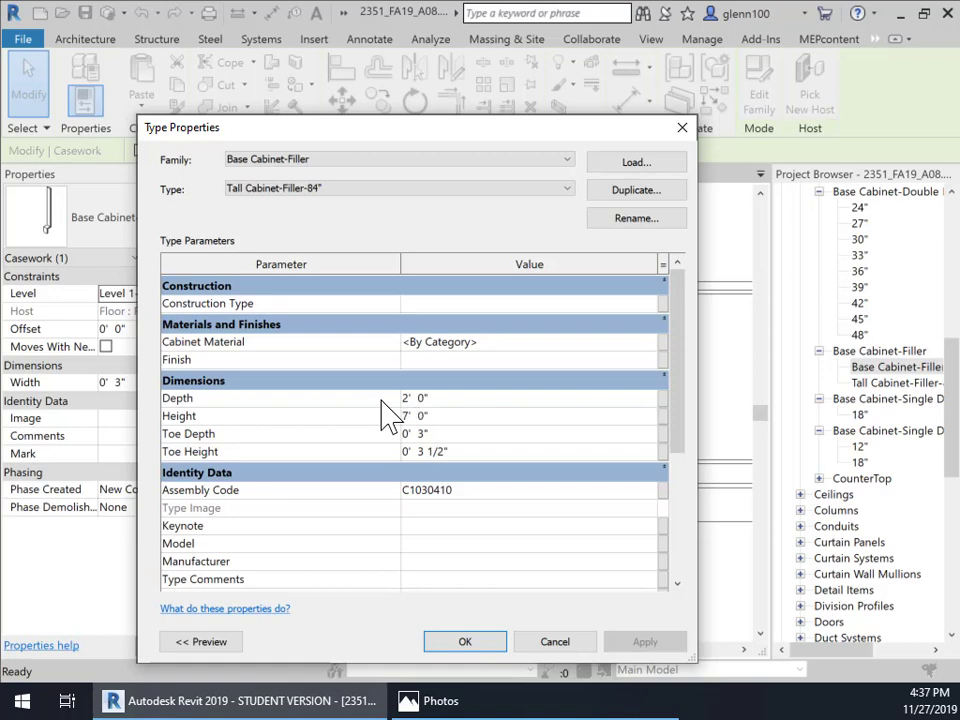
click(464, 641)
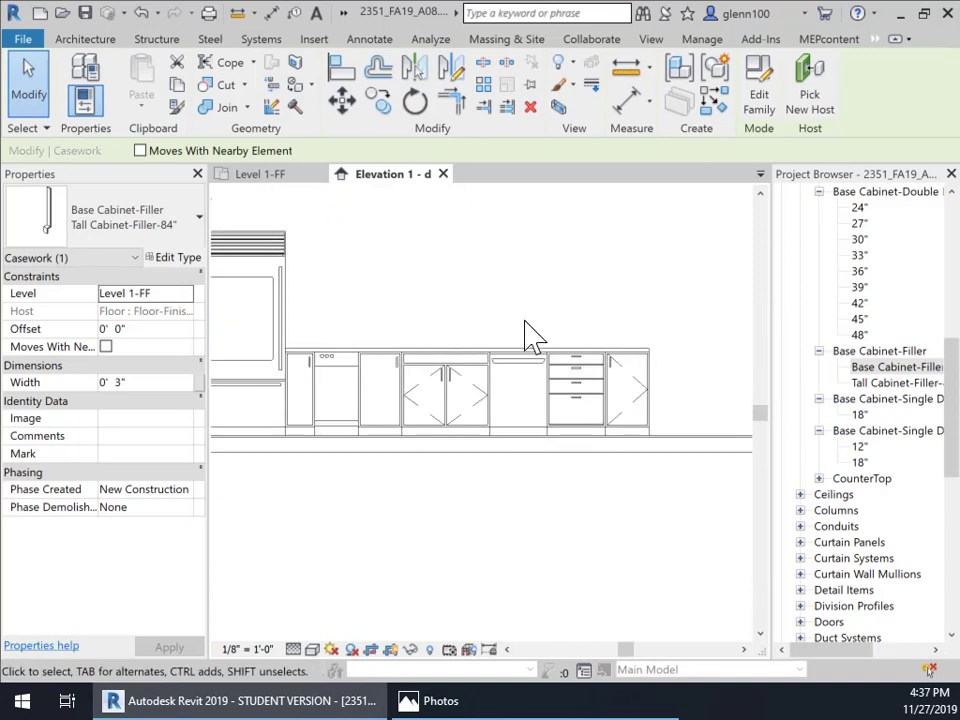
Clear the selection and return to the Level 1-FF floor plan near the partition wall.
click(625, 390)
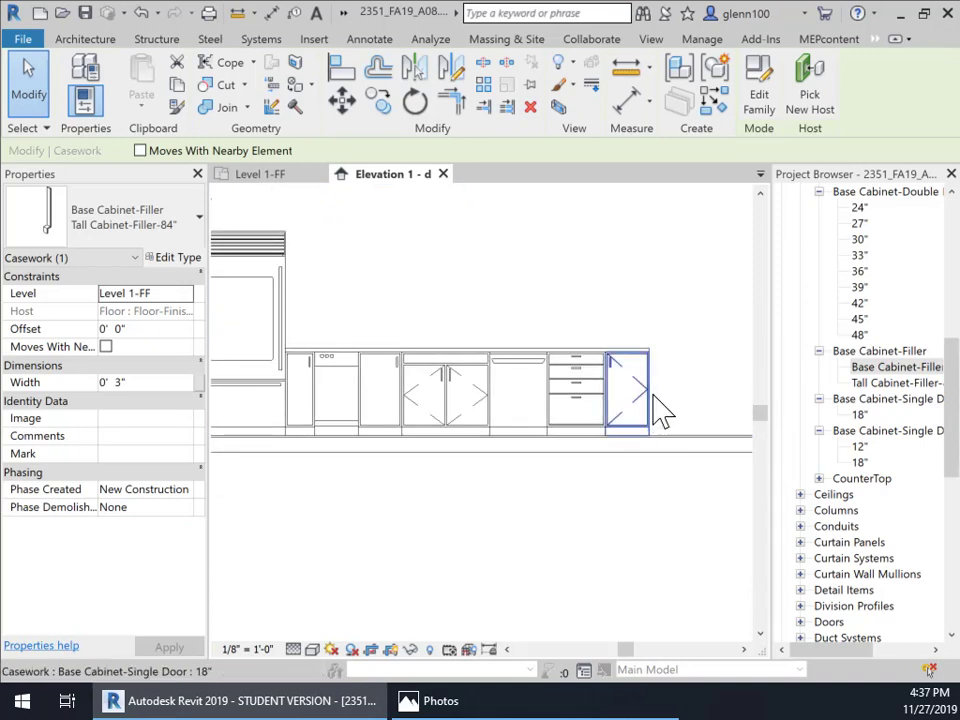
click(485, 275)
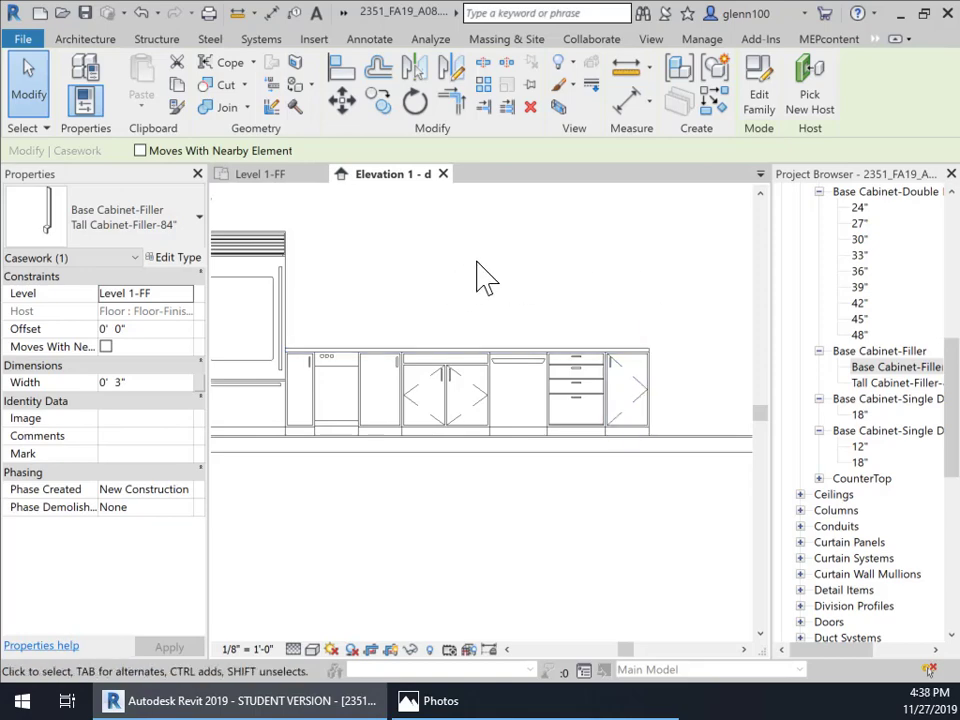
click(260, 173)
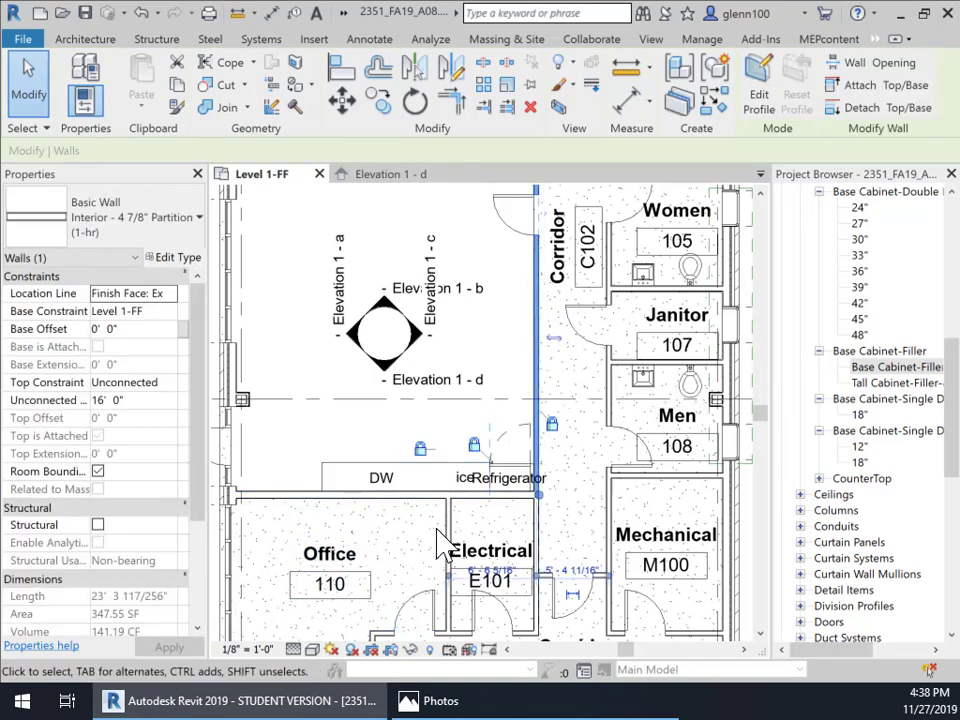
right_click(538, 375)
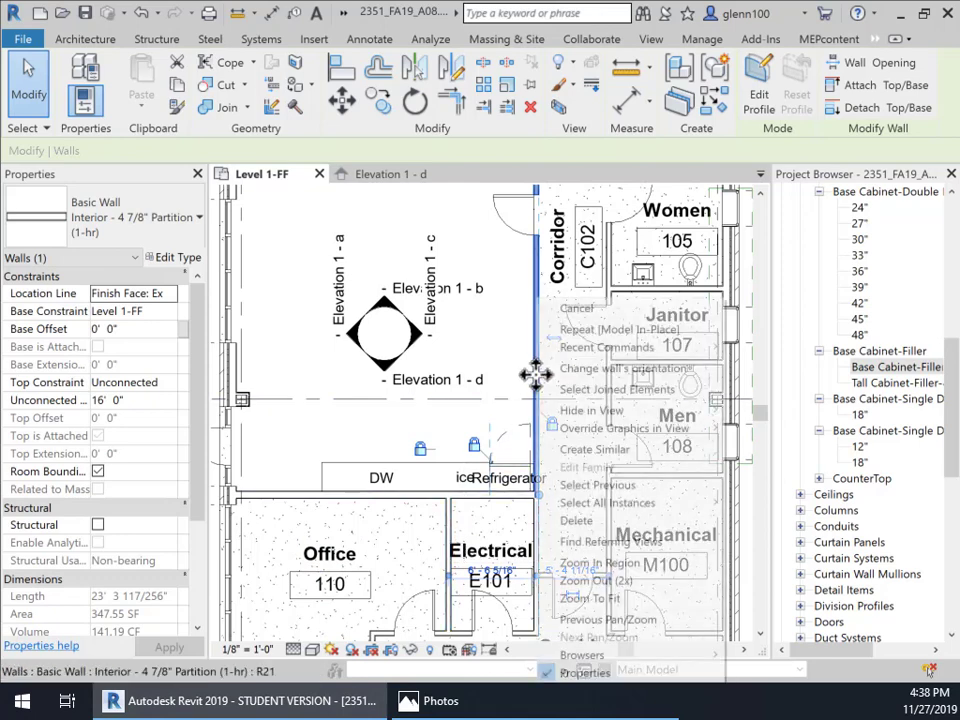
mouse_move(590, 410)
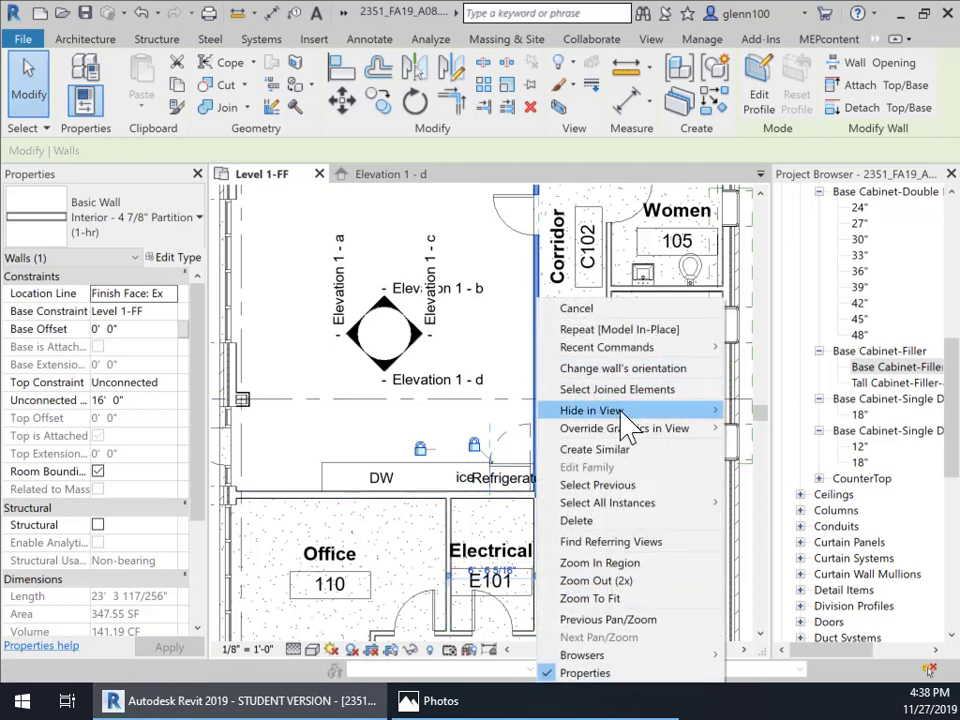
mouse_move(590, 410)
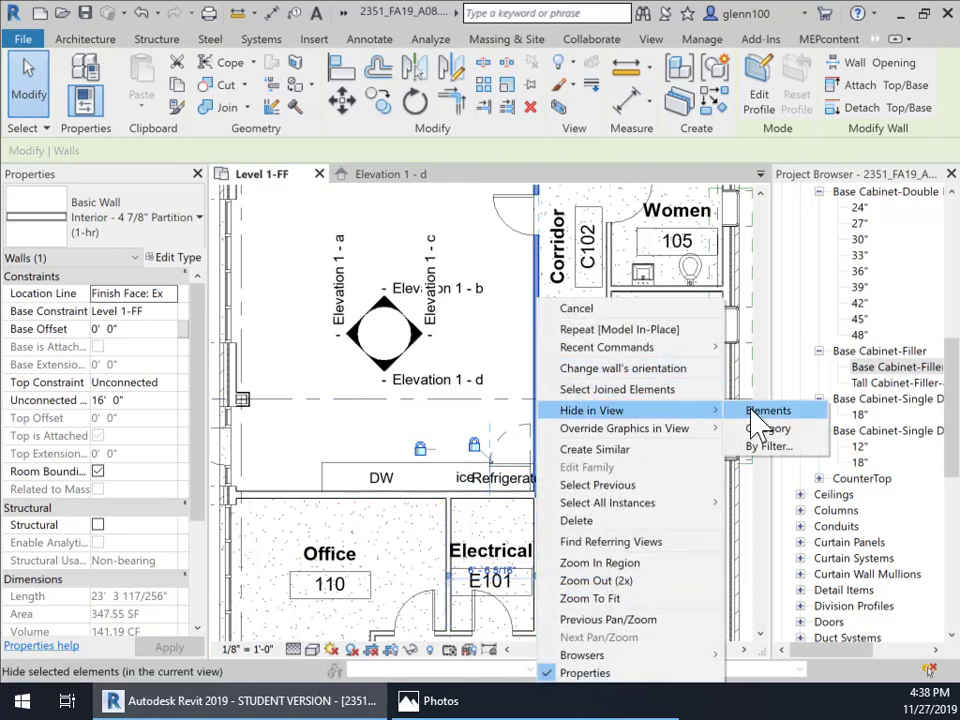
mouse_move(625, 428)
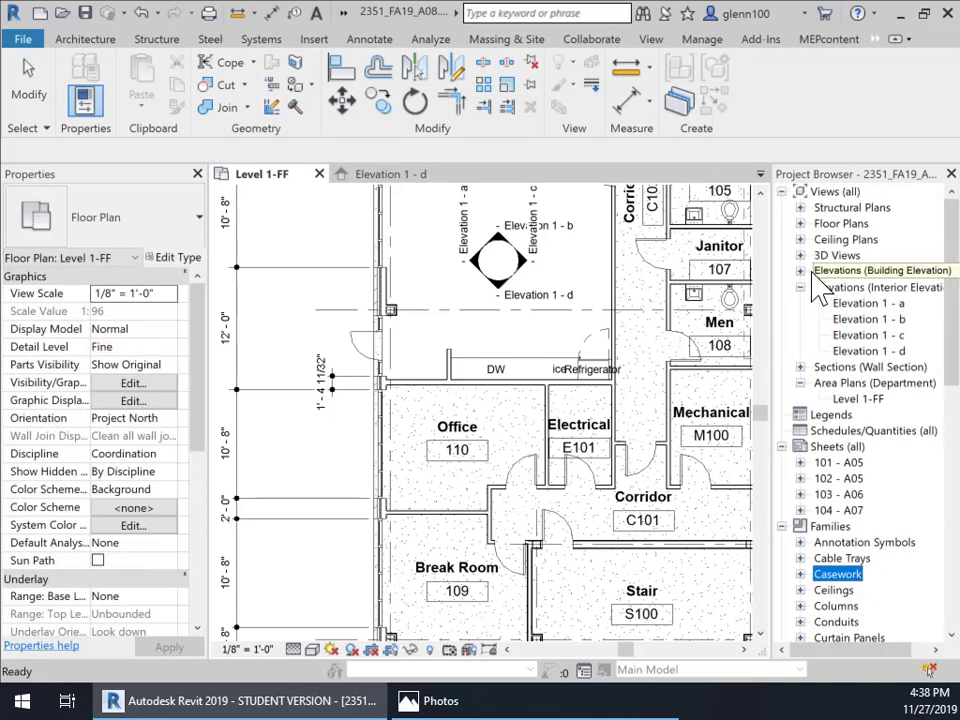
Open the 12-Camera_CommRm 3D view, then expand the Ceiling Plans list.
click(801, 255)
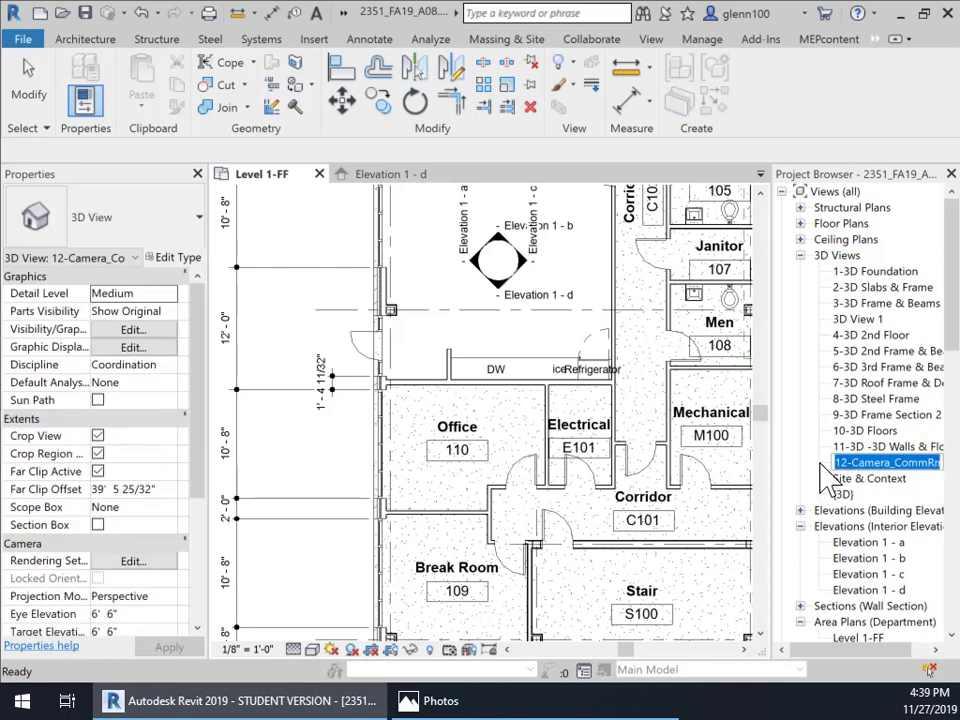
double_click(885, 461)
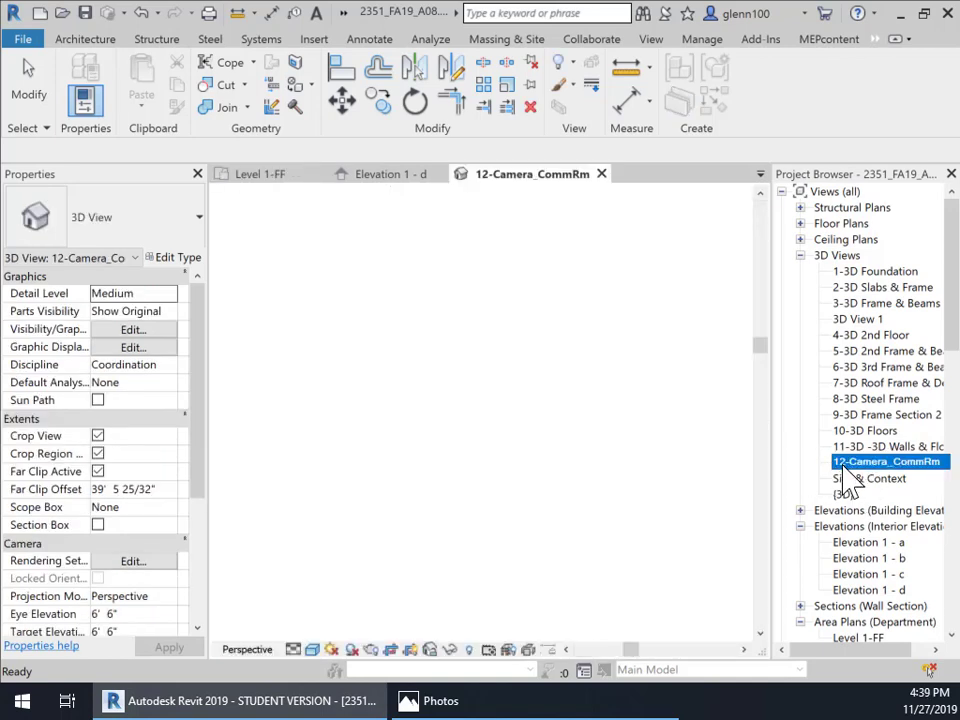
double_click(889, 461)
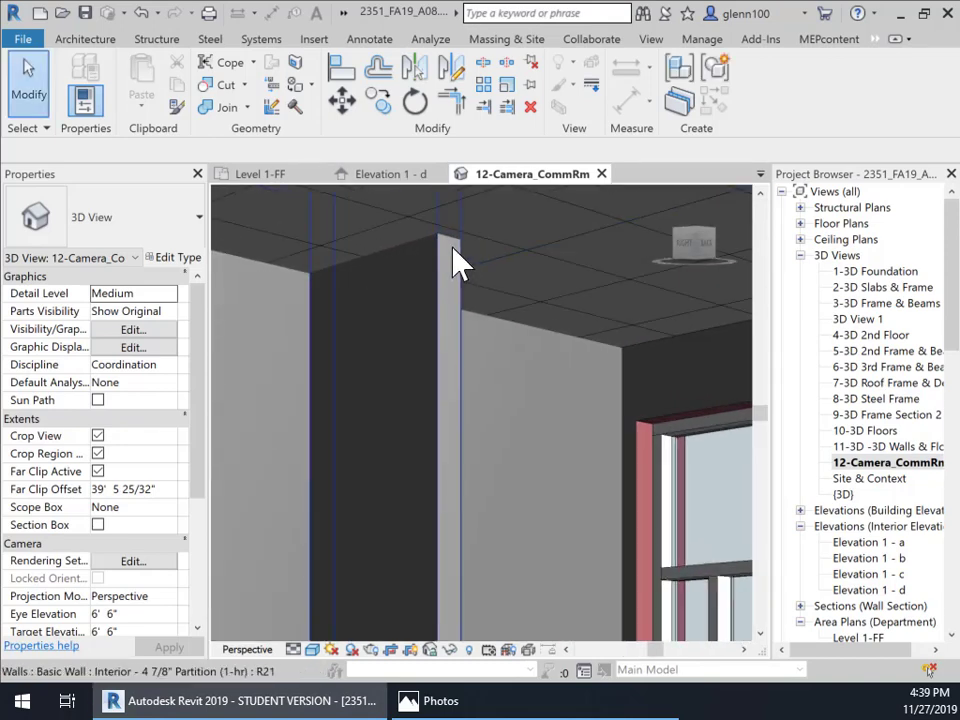
mouse_move(445, 360)
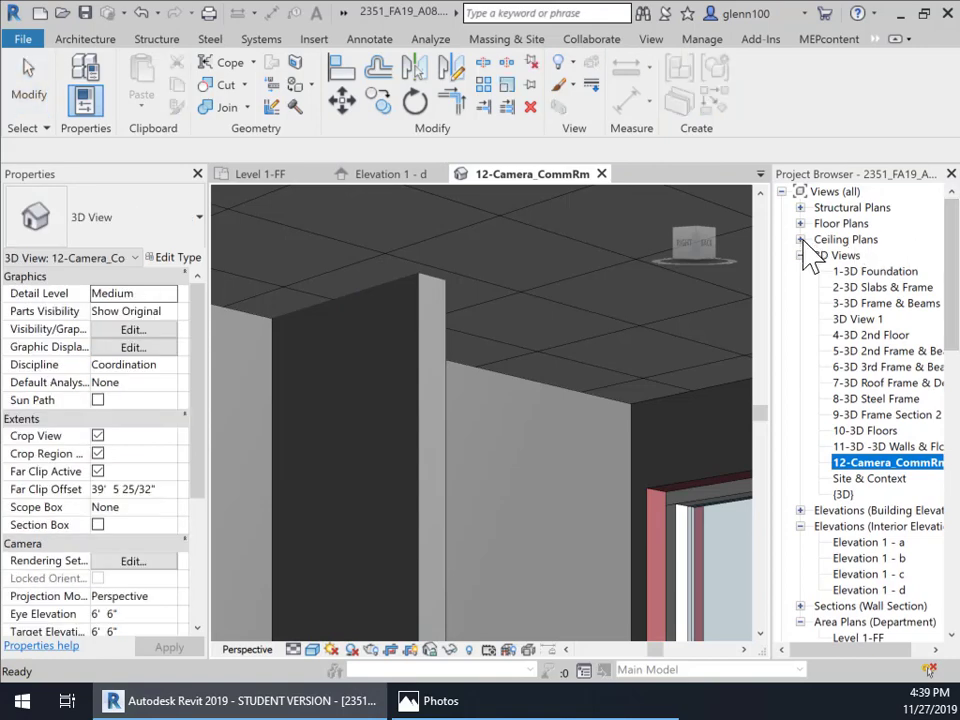
double_click(856, 255)
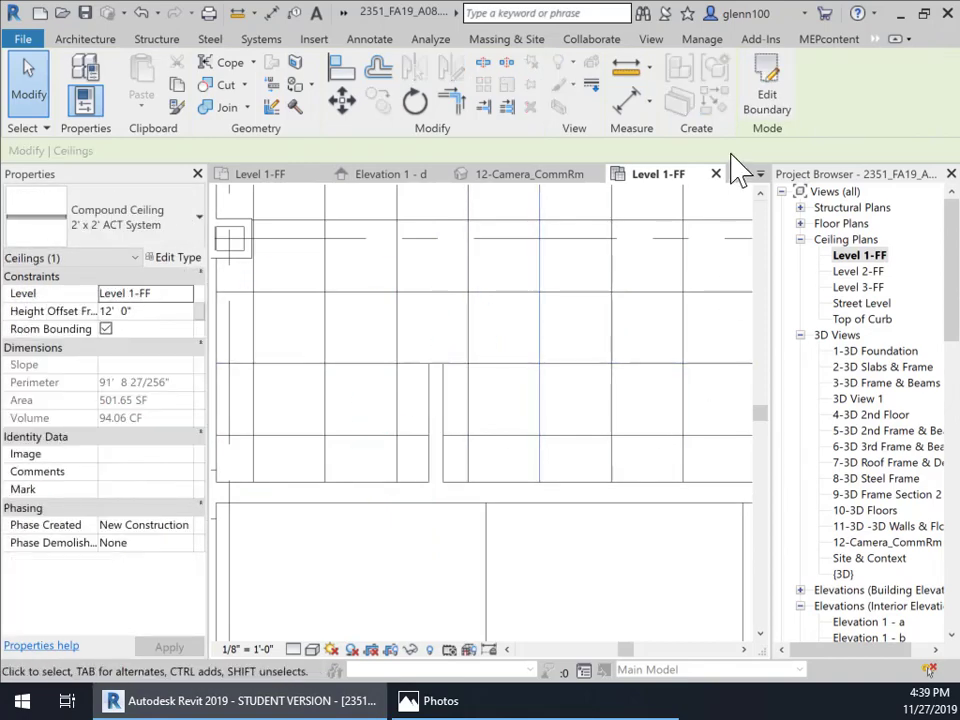
mouse_move(518, 298)
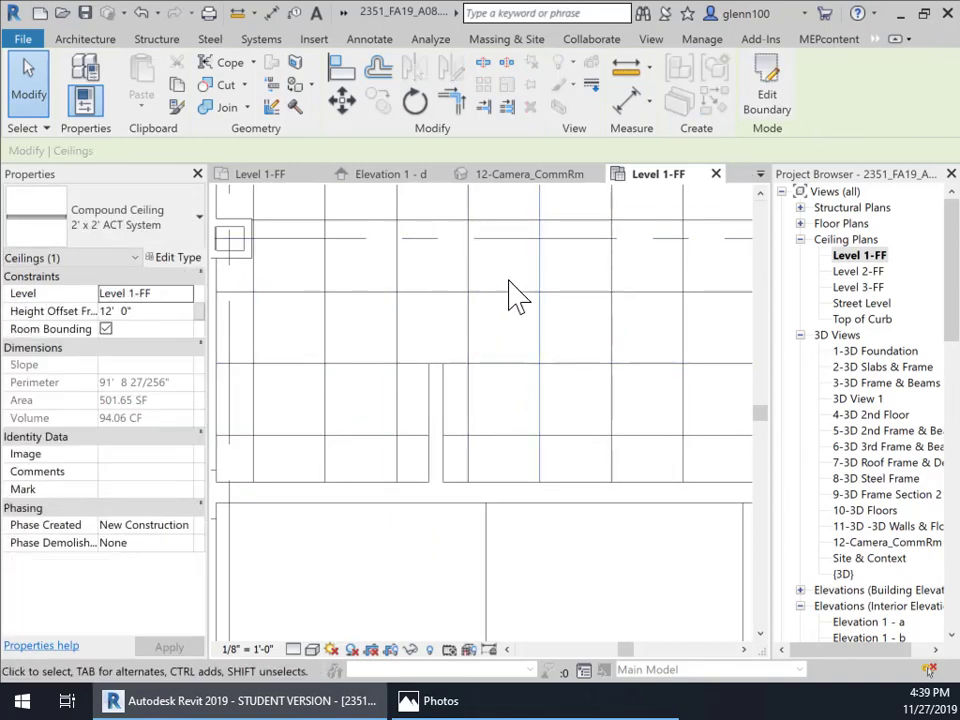
mouse_move(315, 540)
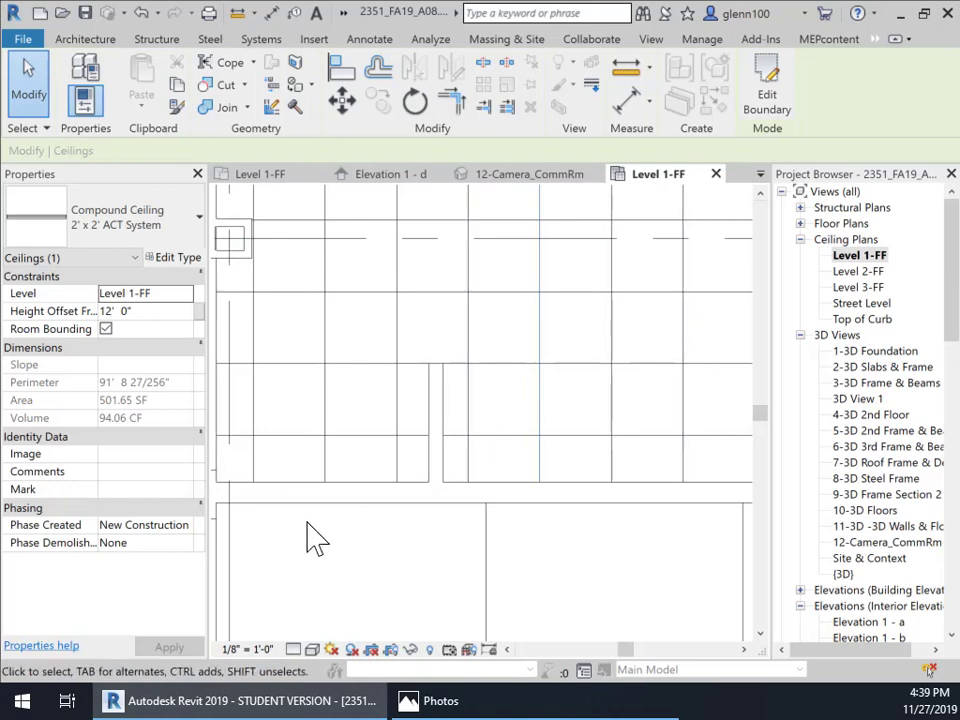